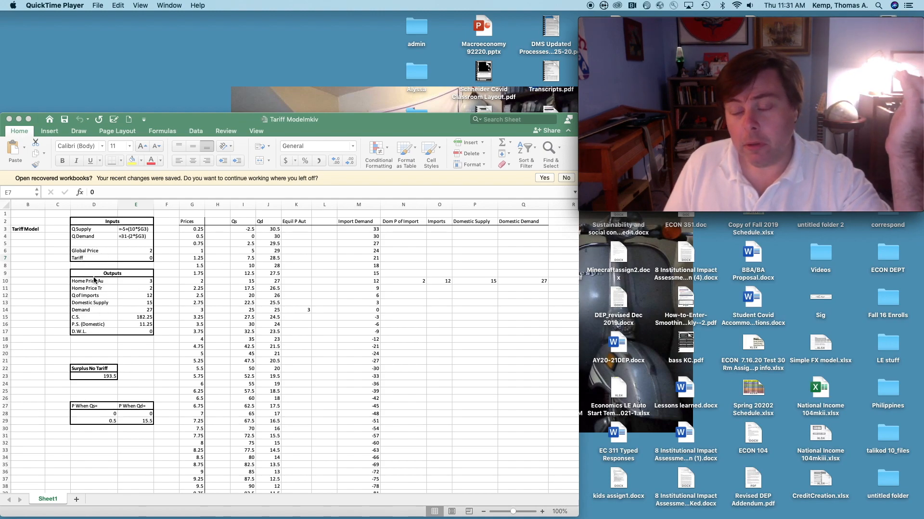
{"action": "mouse_move", "coordinate": [93, 377]}
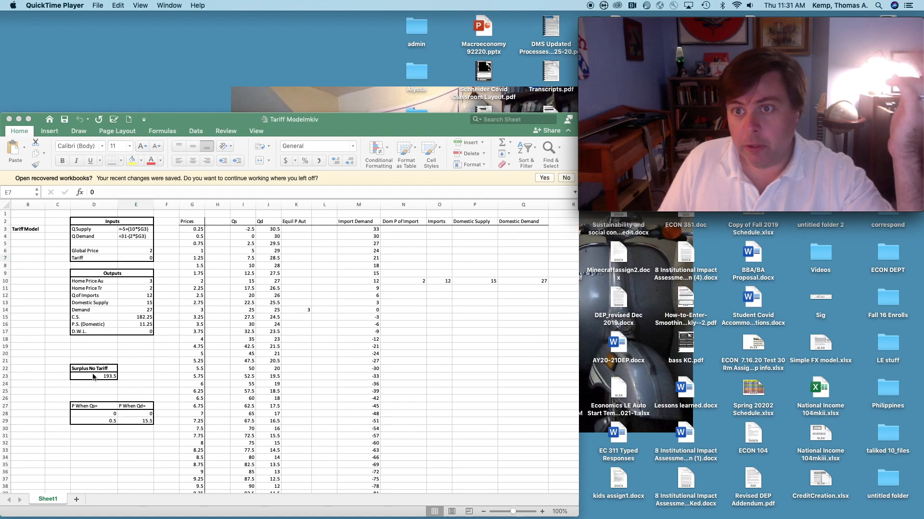
{"action": "mouse_move", "coordinate": [218, 272]}
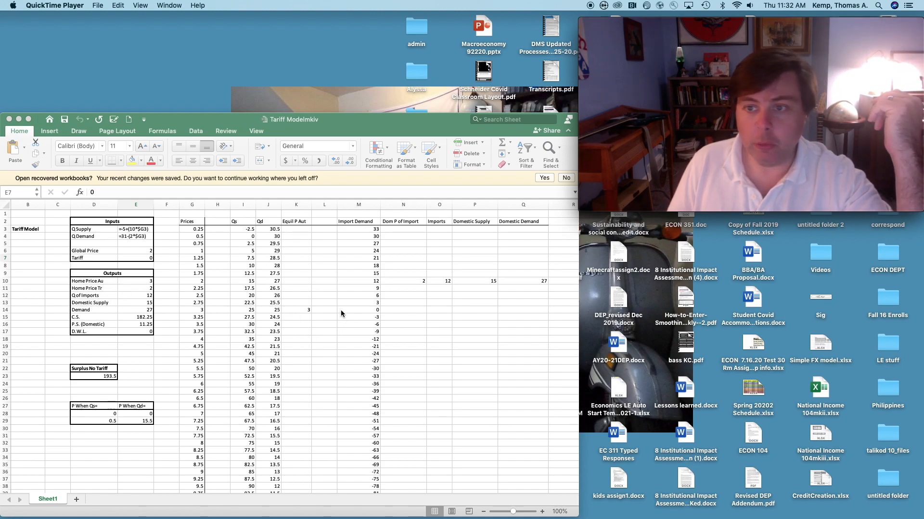
{"action": "mouse_move", "coordinate": [311, 309]}
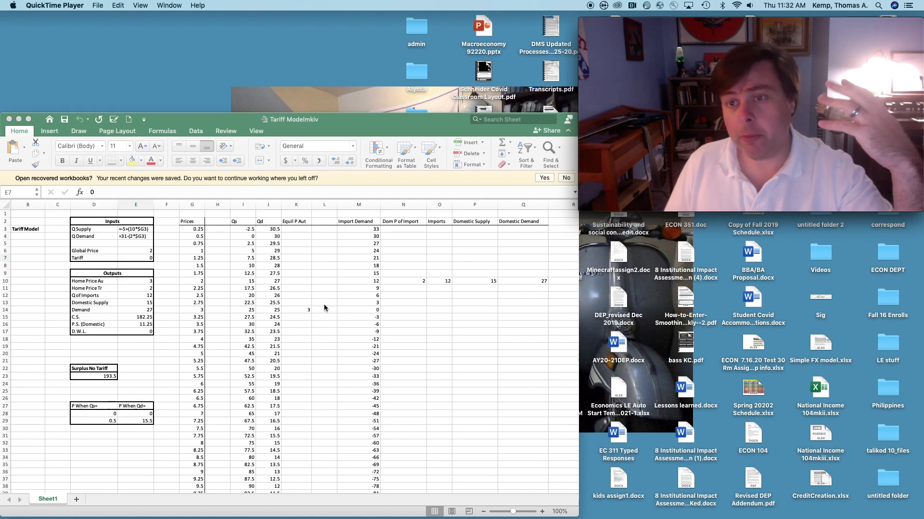
{"action": "mouse_move", "coordinate": [344, 311]}
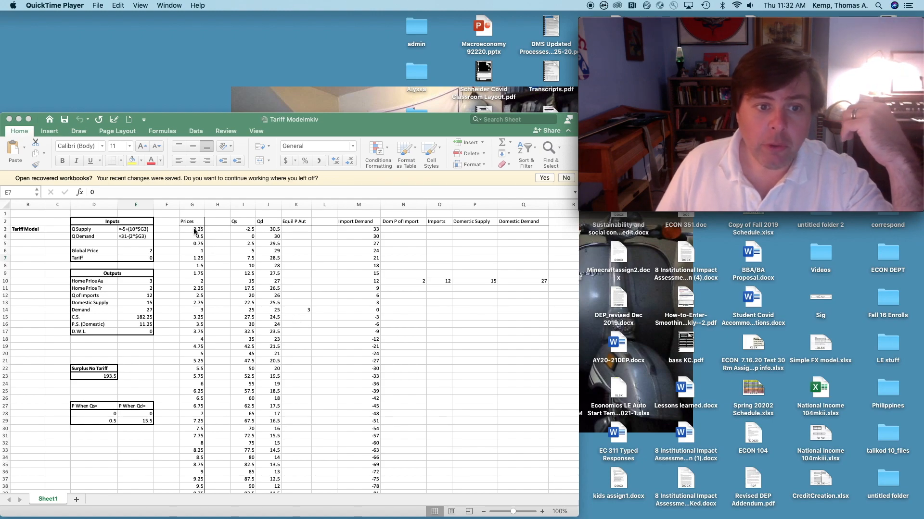
- Select the Prices, Qs and Qd columns and view the supply formula in I3
{"action": "left_click", "coordinate": [192, 204]}
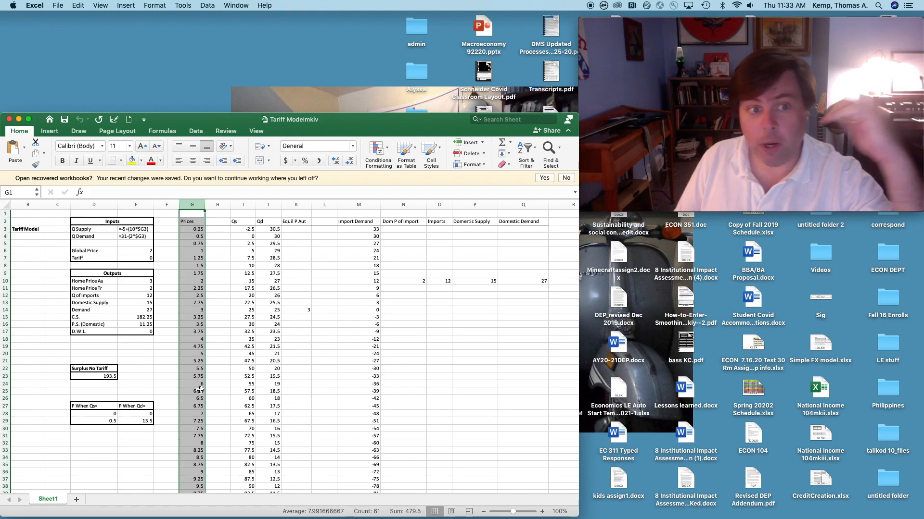
{"action": "mouse_move", "coordinate": [243, 204]}
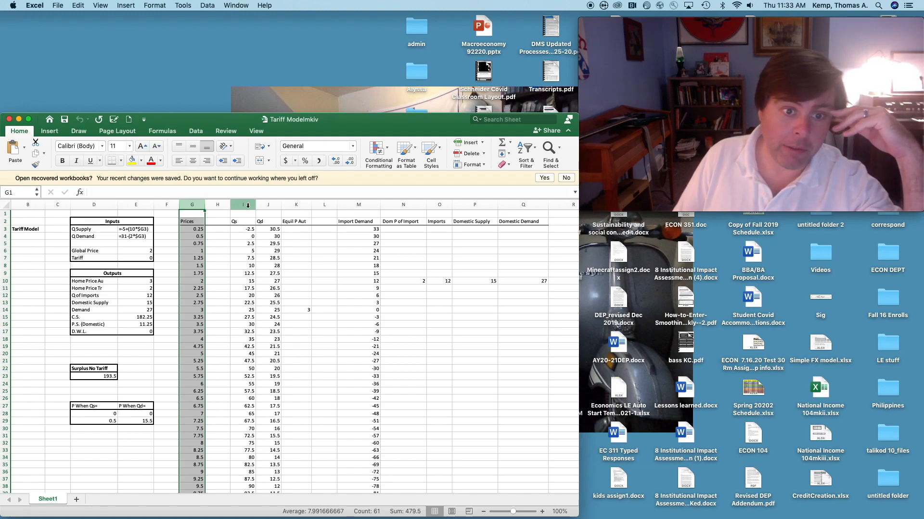
{"action": "left_click", "coordinate": [241, 204]}
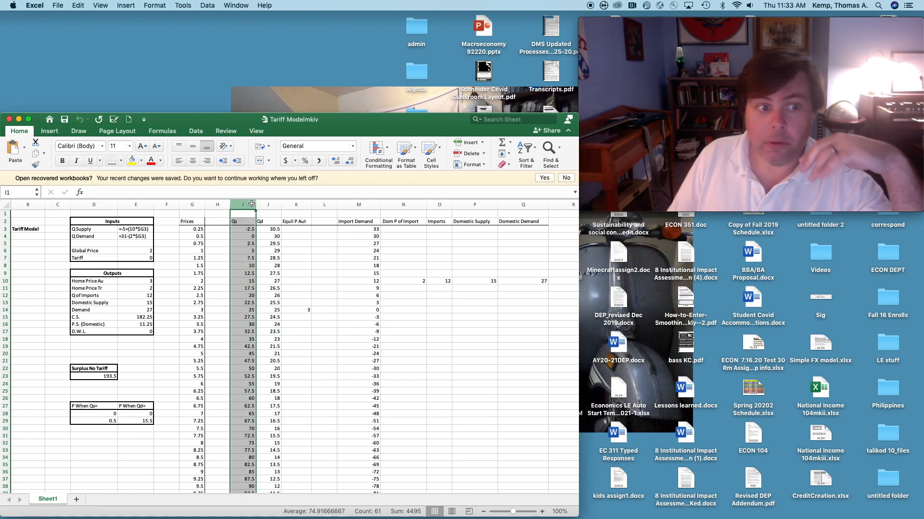
{"action": "left_click", "coordinate": [242, 228]}
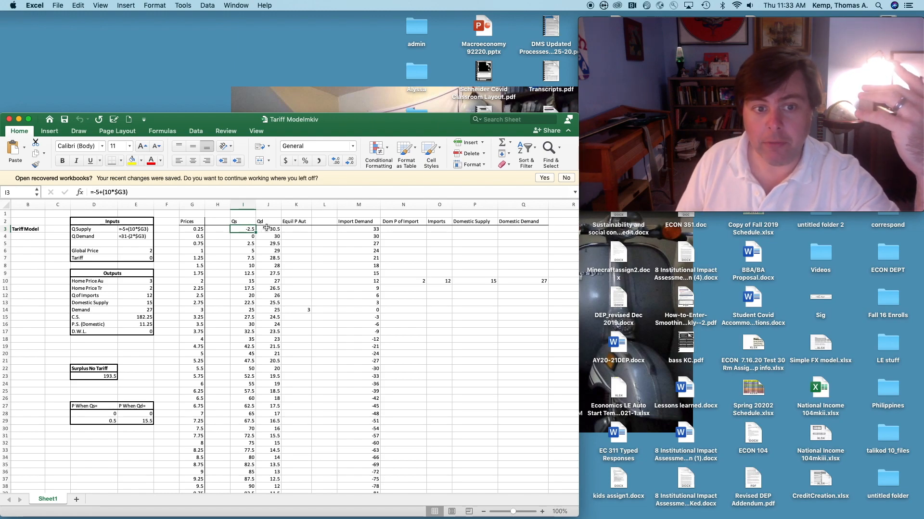
{"action": "left_click", "coordinate": [268, 205]}
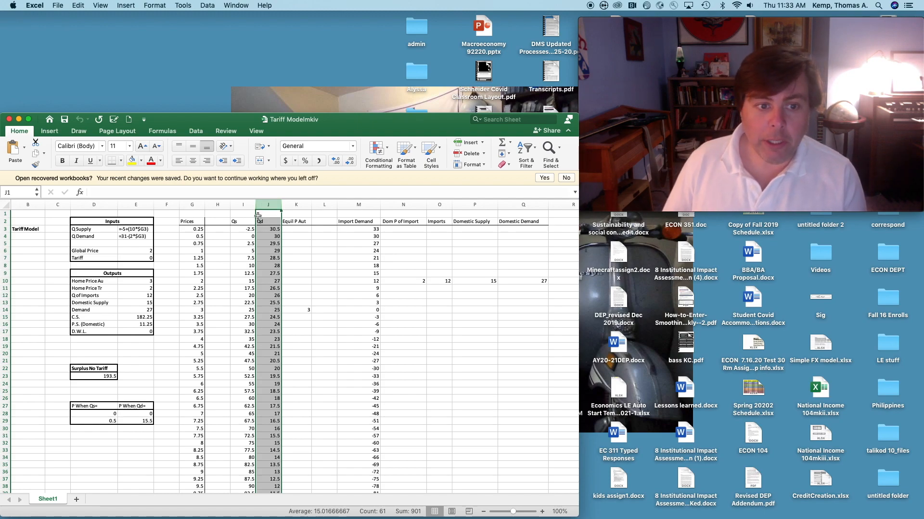
{"action": "left_click", "coordinate": [242, 228]}
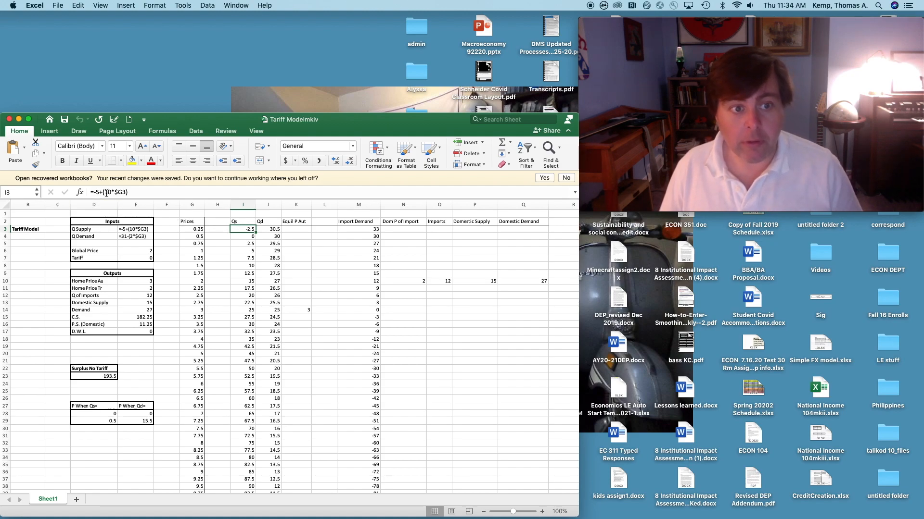
{"action": "mouse_move", "coordinate": [104, 192]}
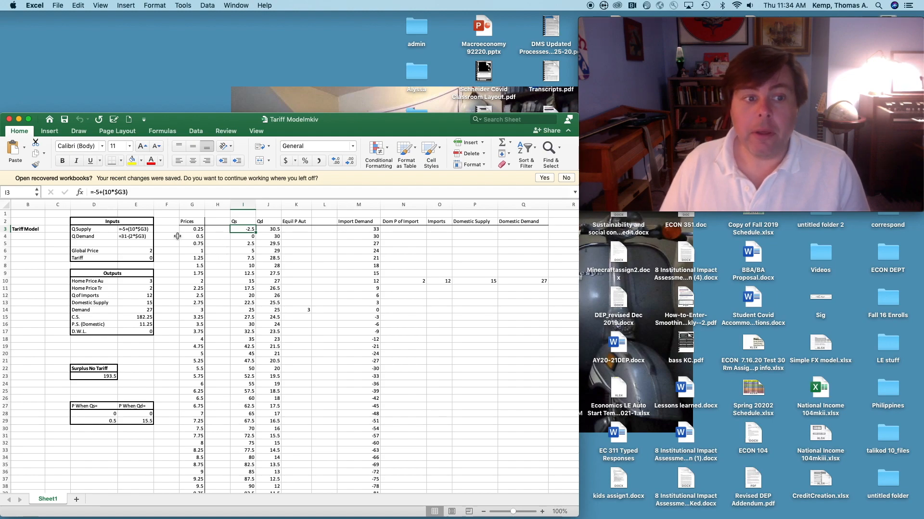
- Compare the Q.Supply formula text in E3 with the supply formulas, then select Equil P Aut
{"action": "left_click", "coordinate": [135, 228]}
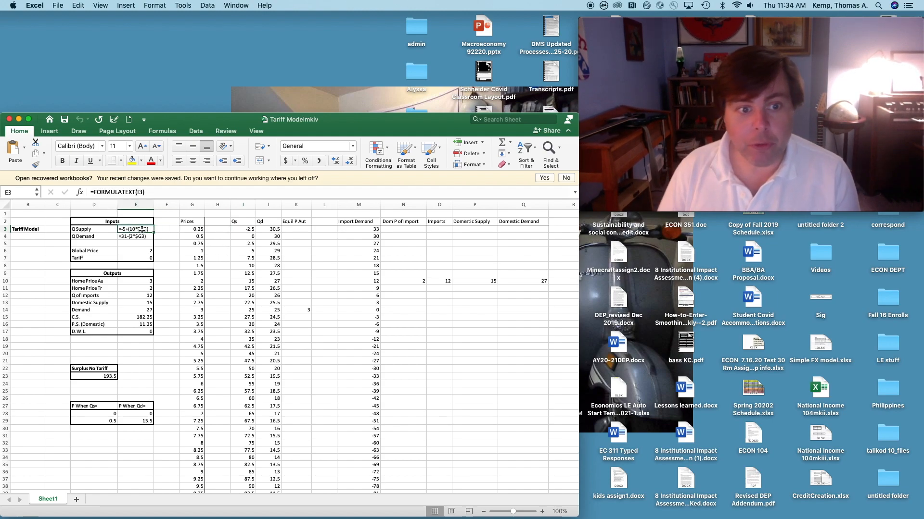
{"action": "left_click", "coordinate": [242, 229]}
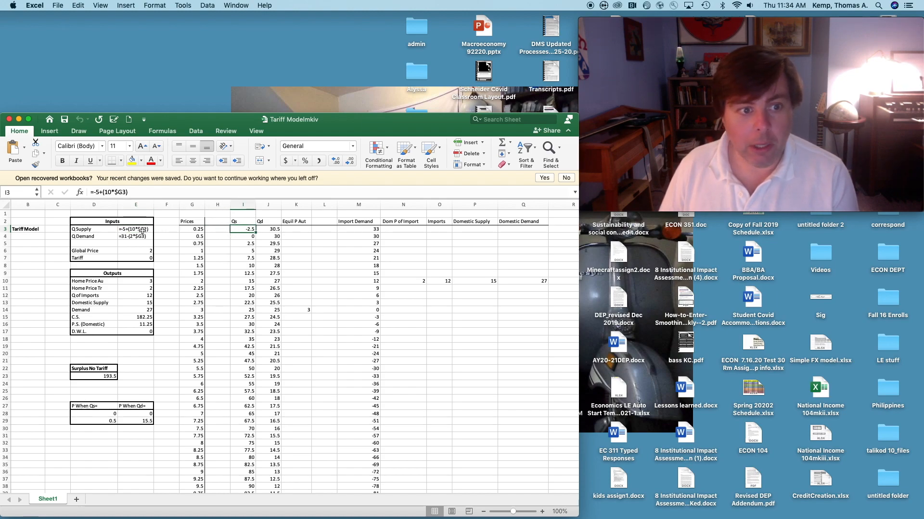
{"action": "left_click", "coordinate": [136, 228]}
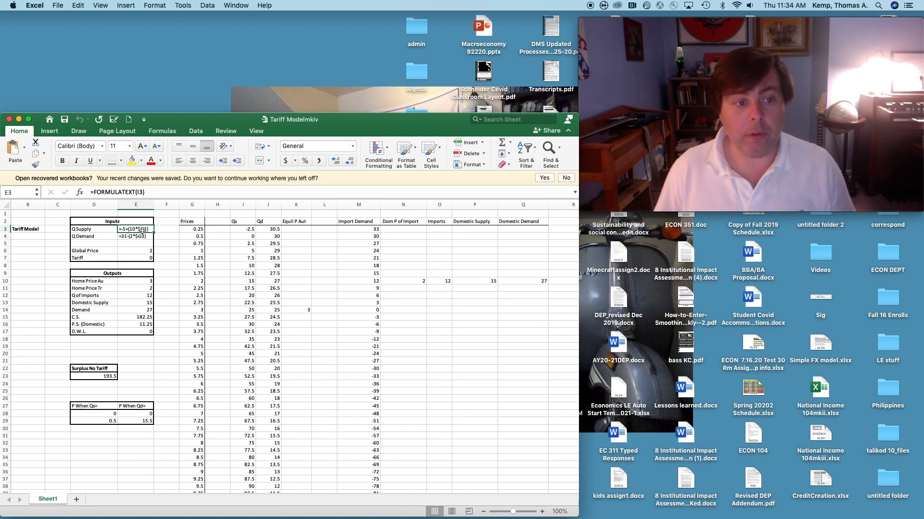
{"action": "left_click", "coordinate": [242, 228]}
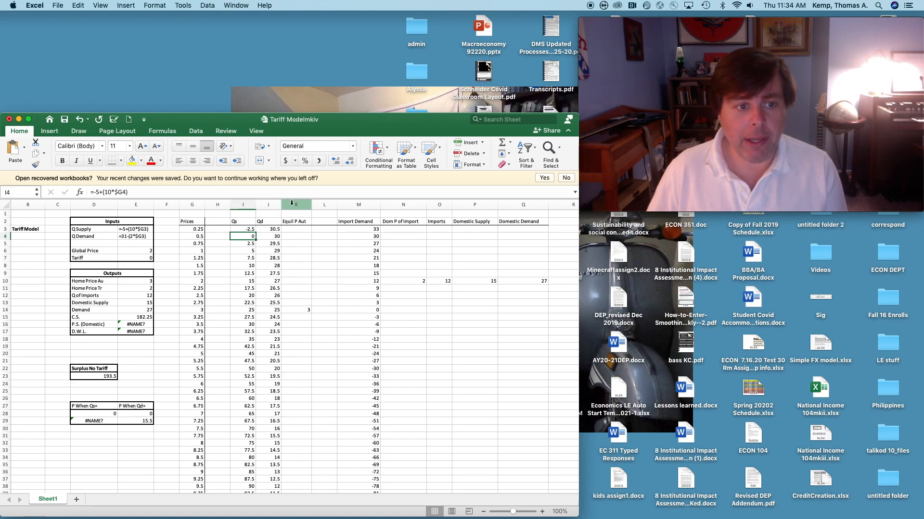
{"action": "left_click", "coordinate": [296, 205]}
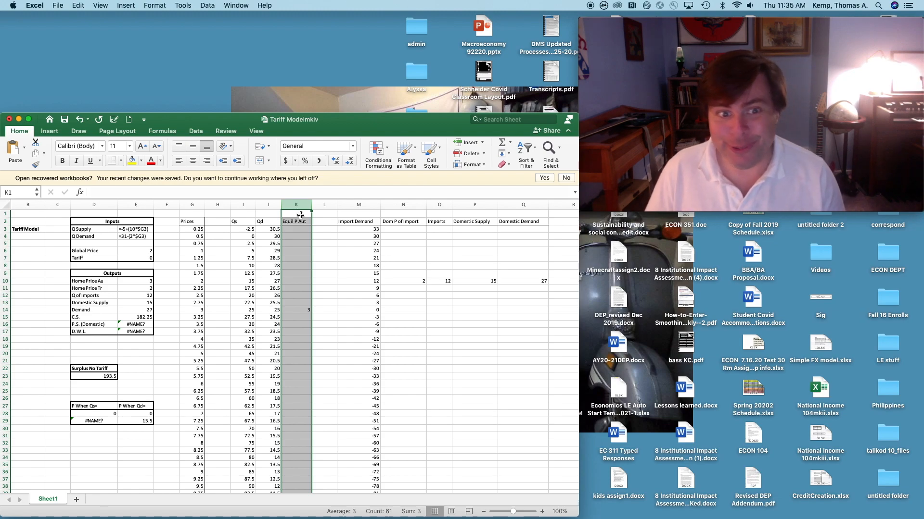
{"action": "mouse_move", "coordinate": [297, 231]}
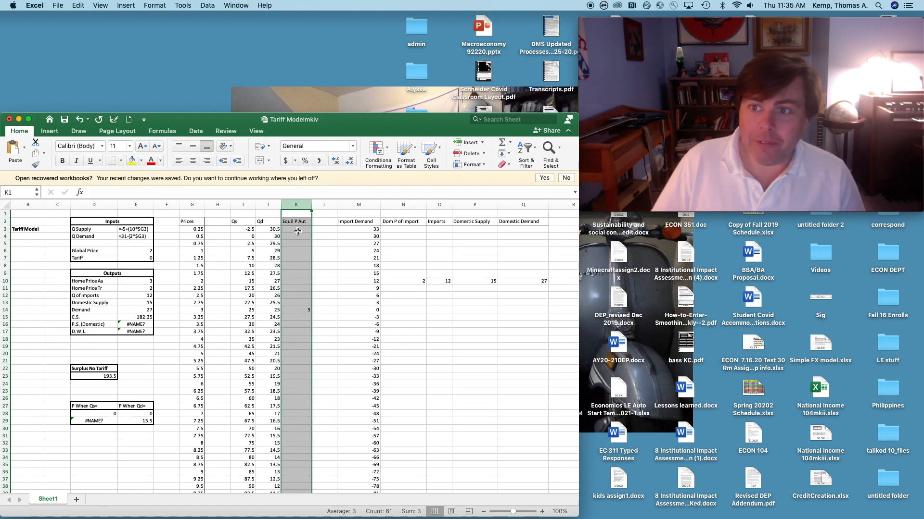
{"action": "left_click", "coordinate": [296, 228]}
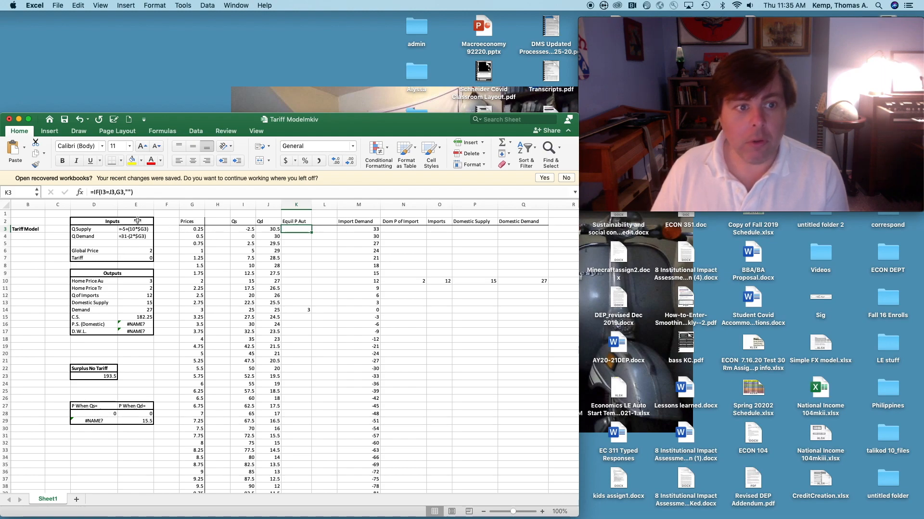
{"action": "mouse_move", "coordinate": [117, 201]}
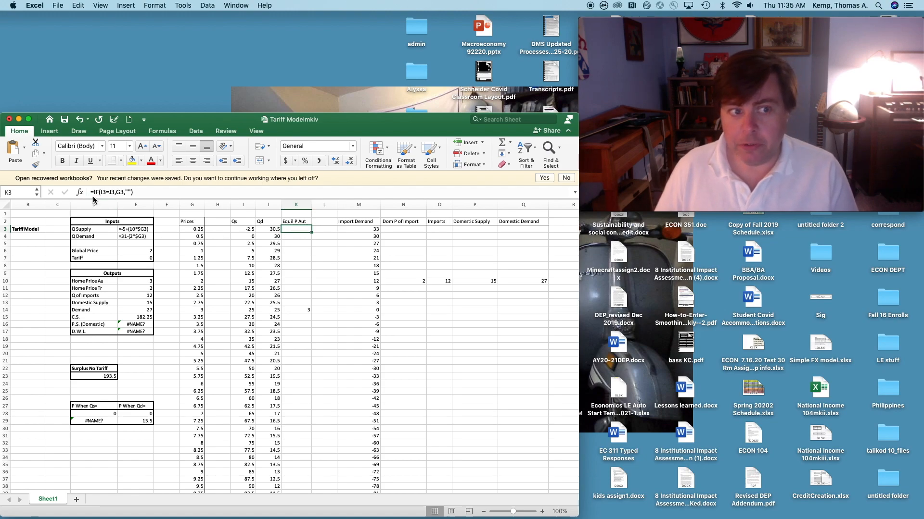
{"action": "mouse_move", "coordinate": [95, 200]}
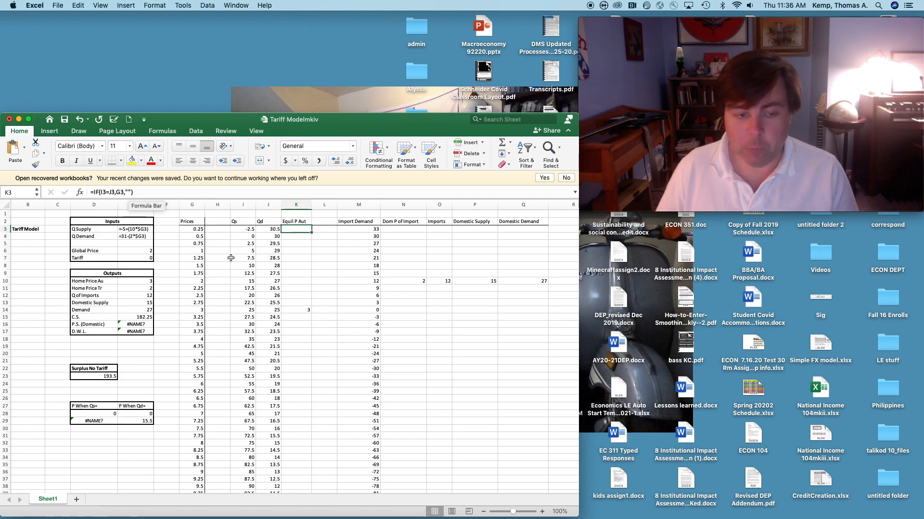
{"action": "left_click", "coordinate": [297, 265]}
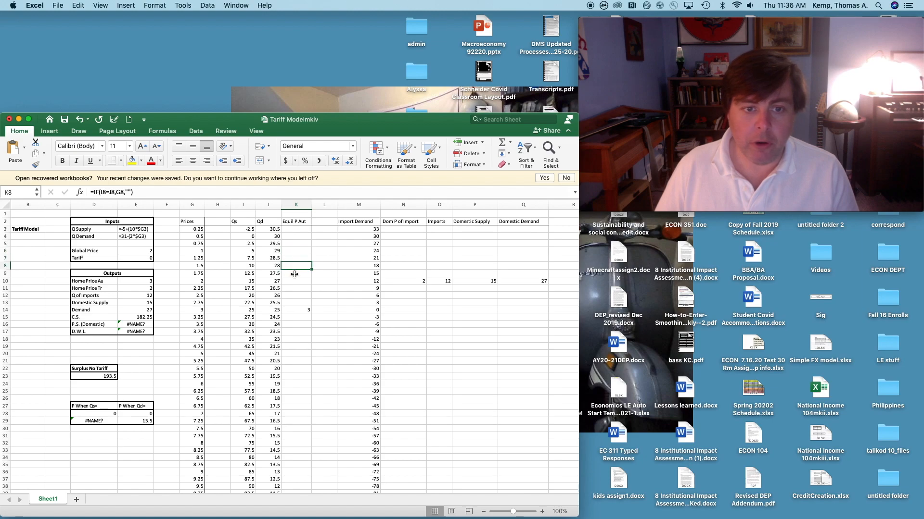
{"action": "left_click", "coordinate": [296, 294]}
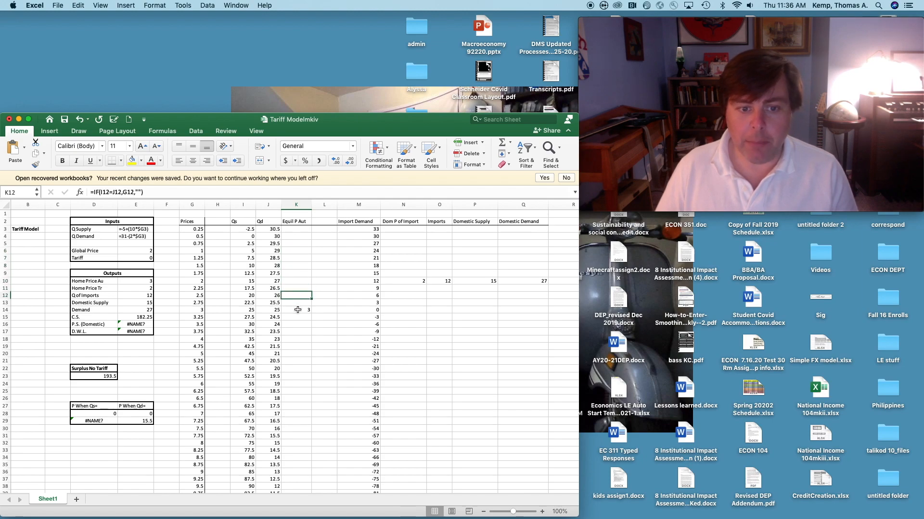
{"action": "scroll", "scroll_direction": "down", "scroll_amount": 3}
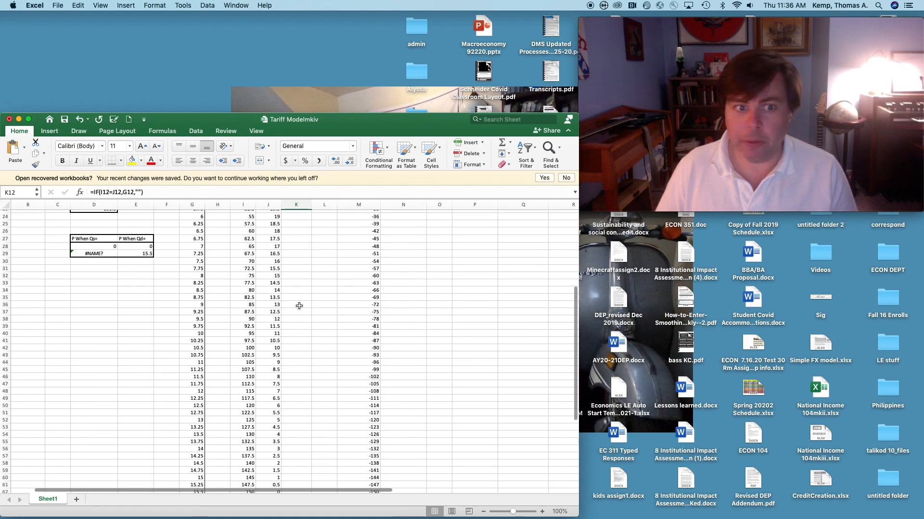
{"action": "scroll", "scroll_direction": "up", "scroll_amount": 3}
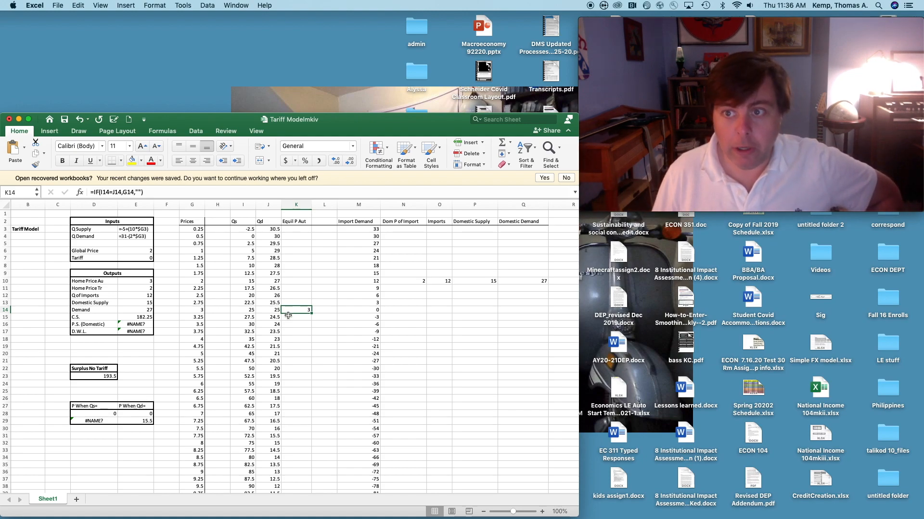
{"action": "left_click", "coordinate": [191, 310]}
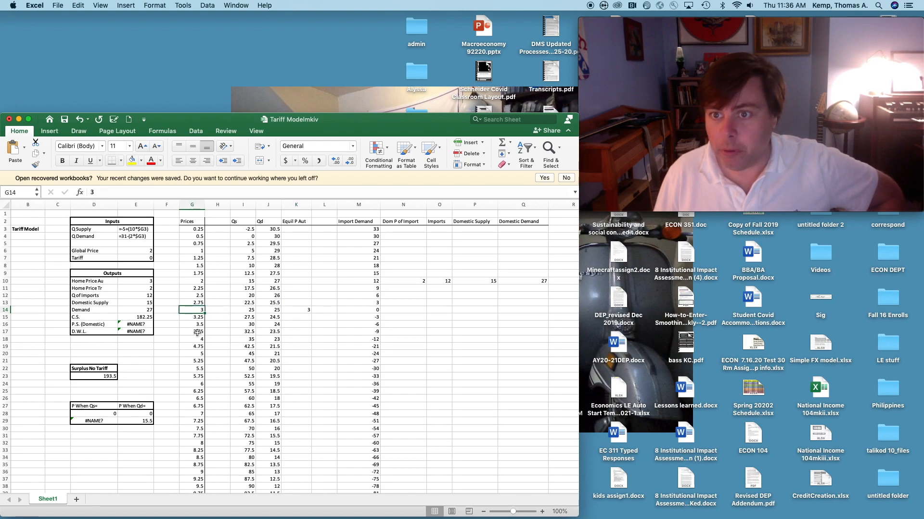
{"action": "left_click", "coordinate": [296, 310]}
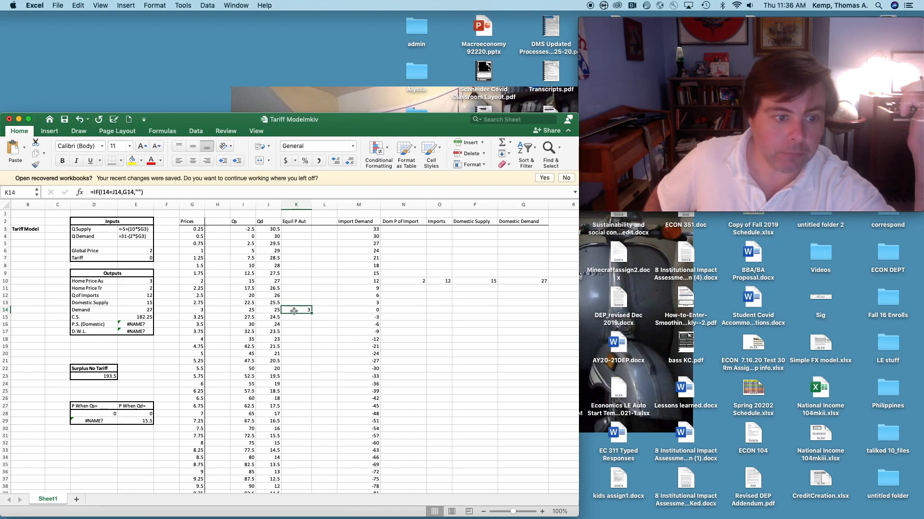
{"action": "left_click", "coordinate": [295, 258]}
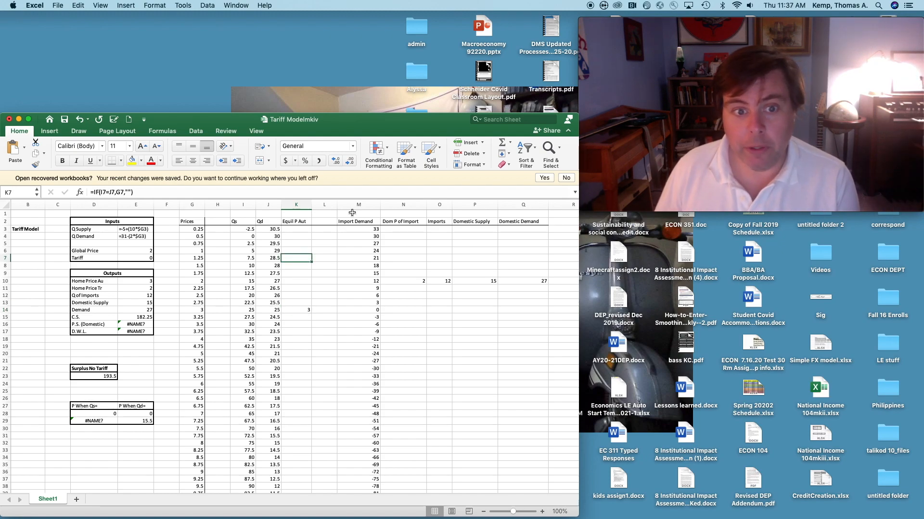
{"action": "left_click", "coordinate": [357, 205]}
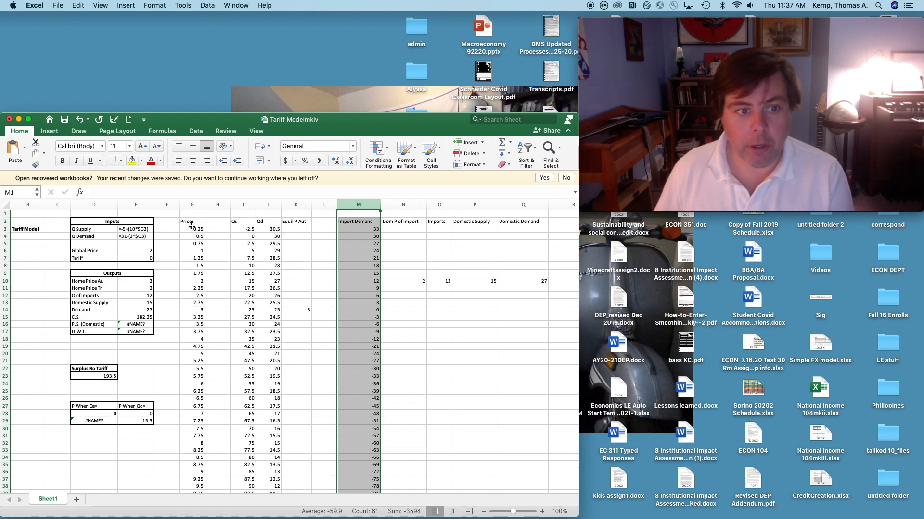
{"action": "left_click", "coordinate": [192, 229]}
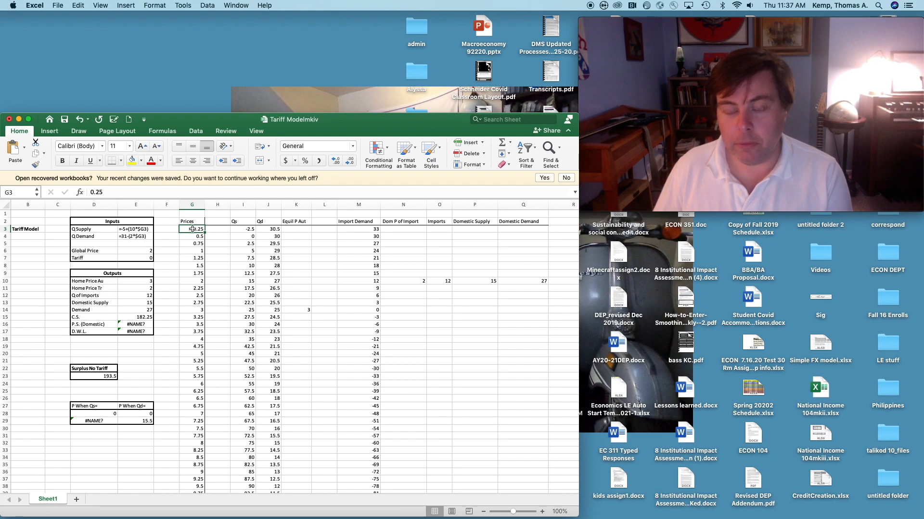
{"action": "left_click", "coordinate": [403, 229]}
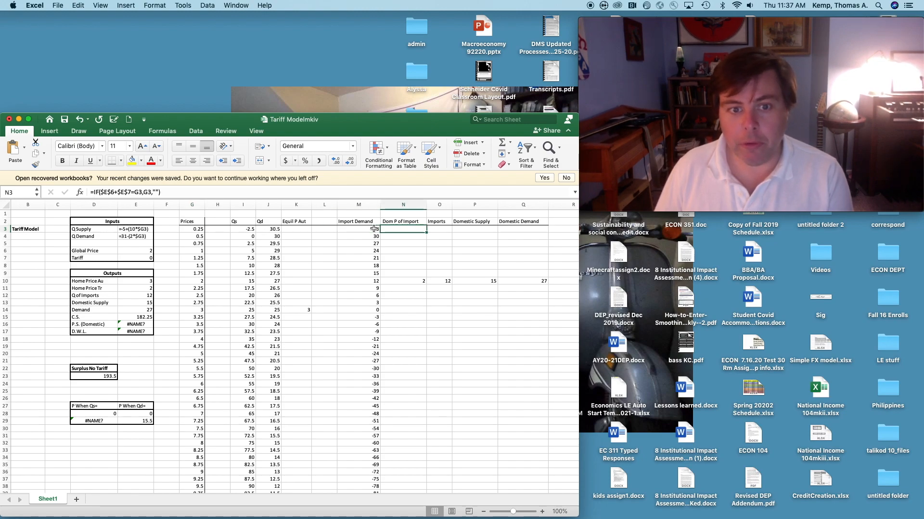
{"action": "left_click", "coordinate": [358, 229]}
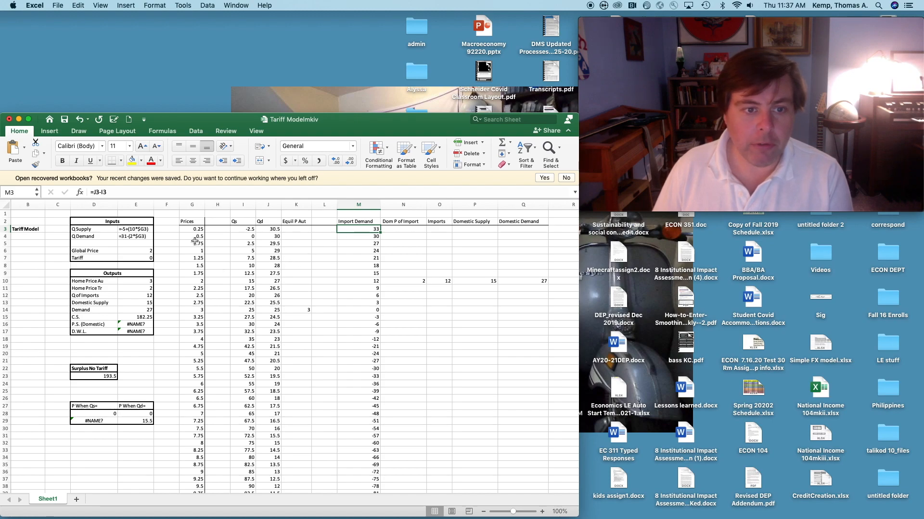
{"action": "left_click", "coordinate": [357, 251]}
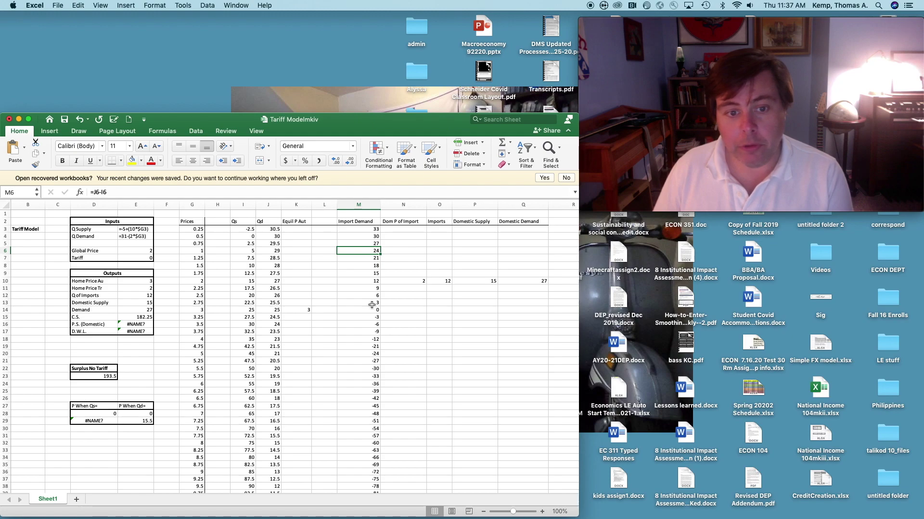
{"action": "left_click", "coordinate": [357, 310]}
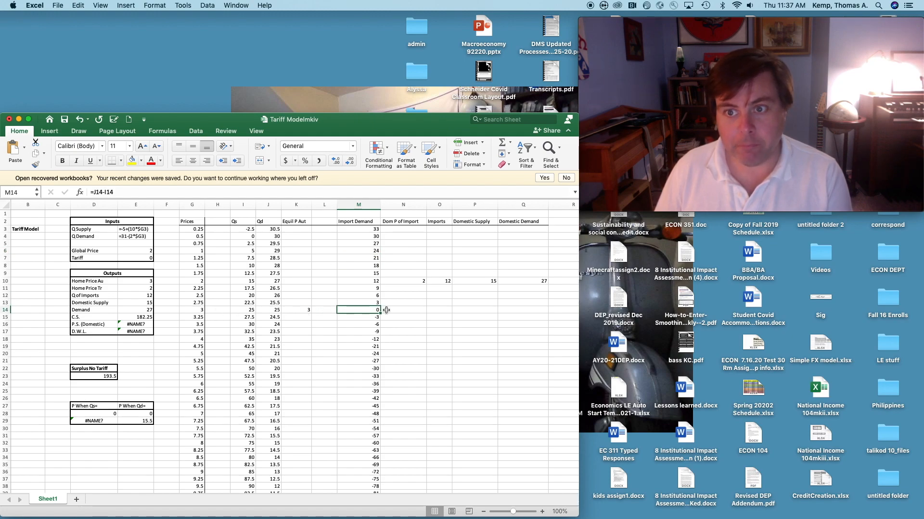
{"action": "mouse_move", "coordinate": [238, 313]}
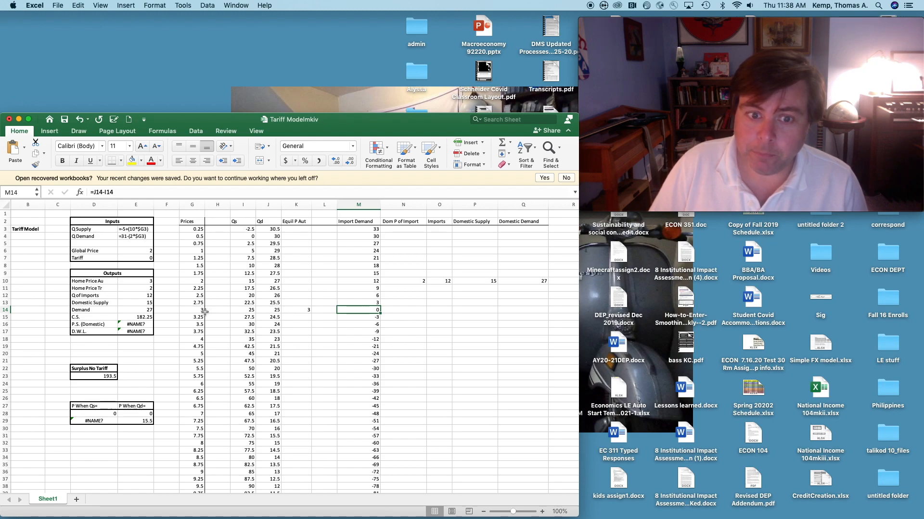
{"action": "mouse_move", "coordinate": [216, 306]}
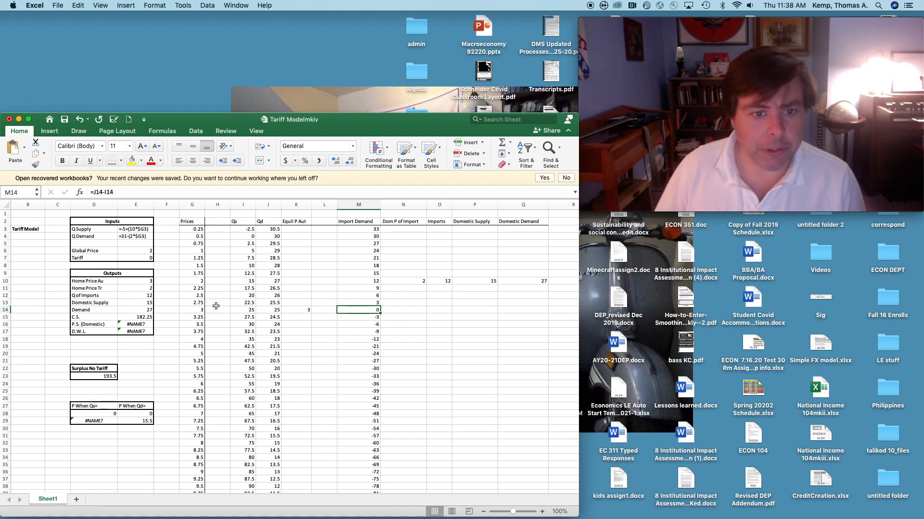
{"action": "left_click", "coordinate": [403, 204]}
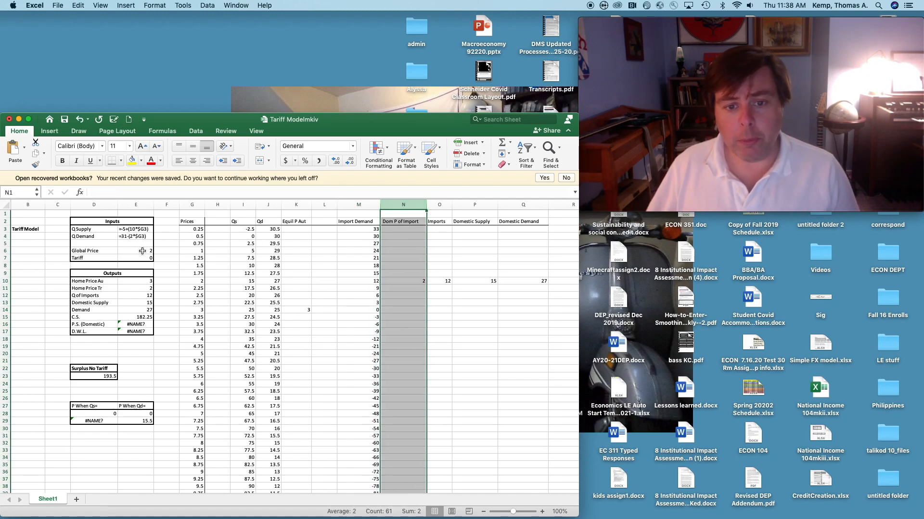
{"action": "left_click", "coordinate": [136, 250]}
{"action": "type", "text": "3"}
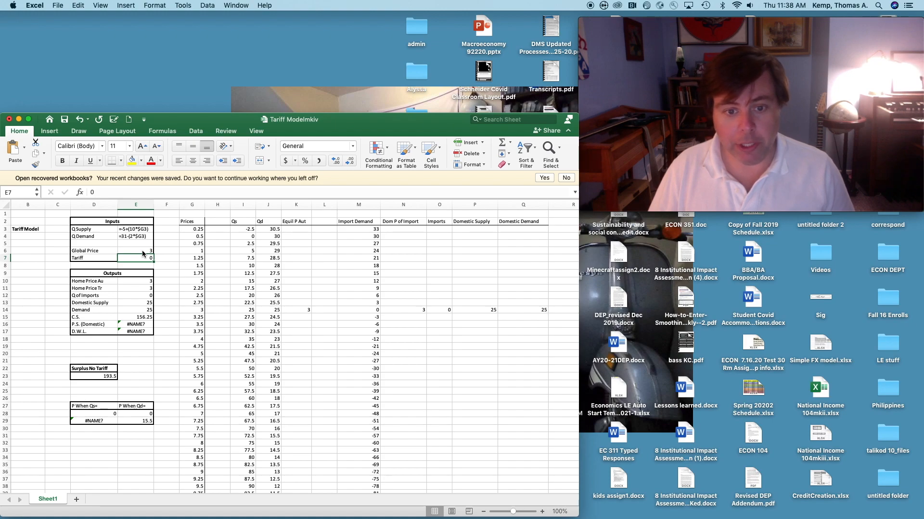
{"action": "mouse_move", "coordinate": [352, 317]}
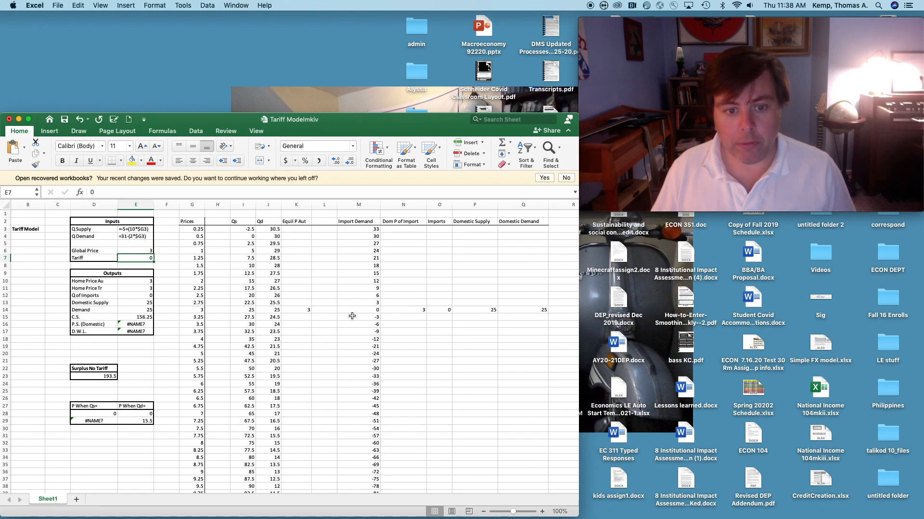
{"action": "left_click", "coordinate": [135, 250]}
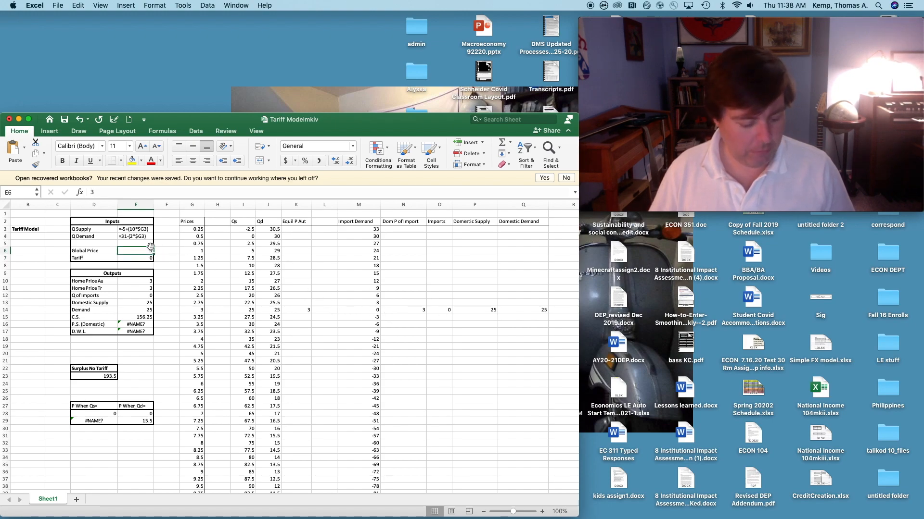
{"action": "left_click", "coordinate": [135, 258]}
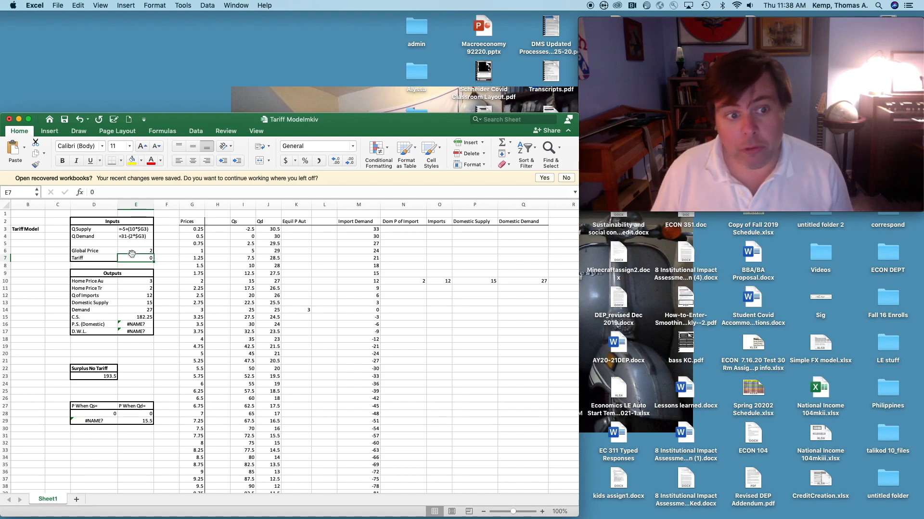
{"action": "mouse_move", "coordinate": [139, 279]}
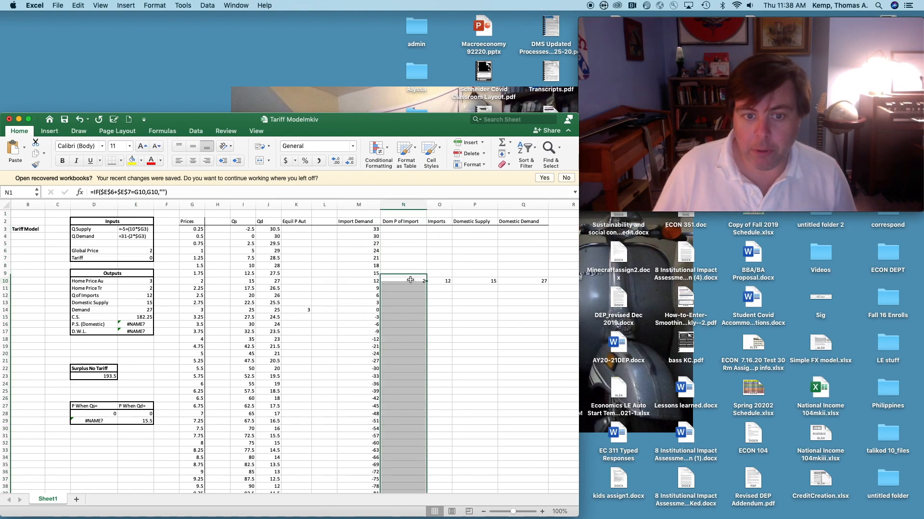
{"action": "left_click", "coordinate": [403, 280]}
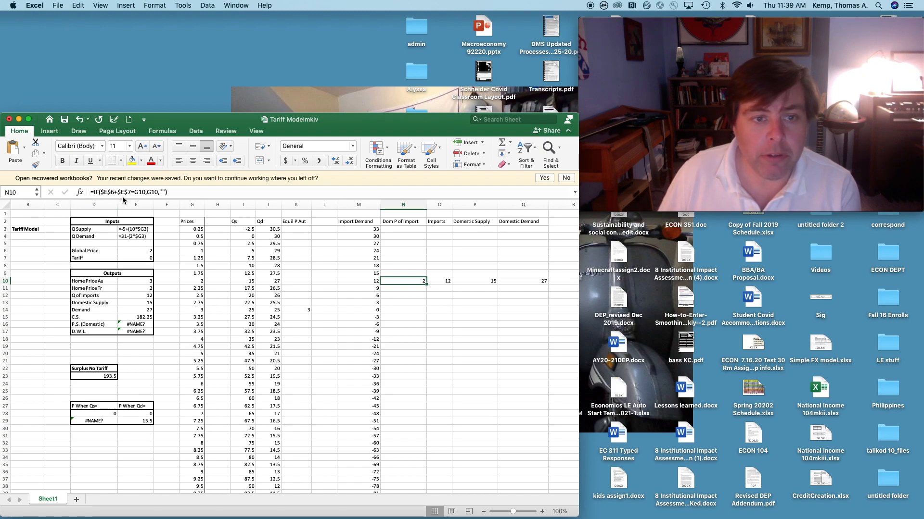
{"action": "mouse_move", "coordinate": [124, 197]}
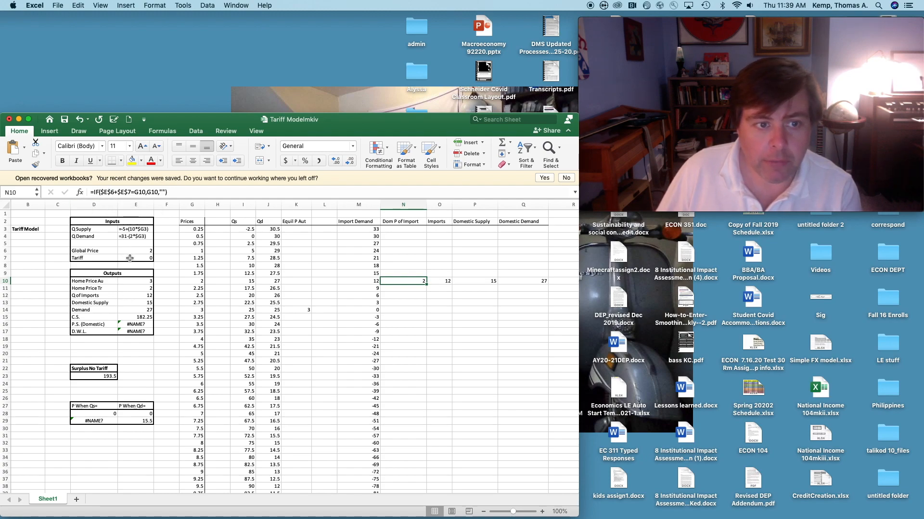
{"action": "mouse_move", "coordinate": [136, 200]}
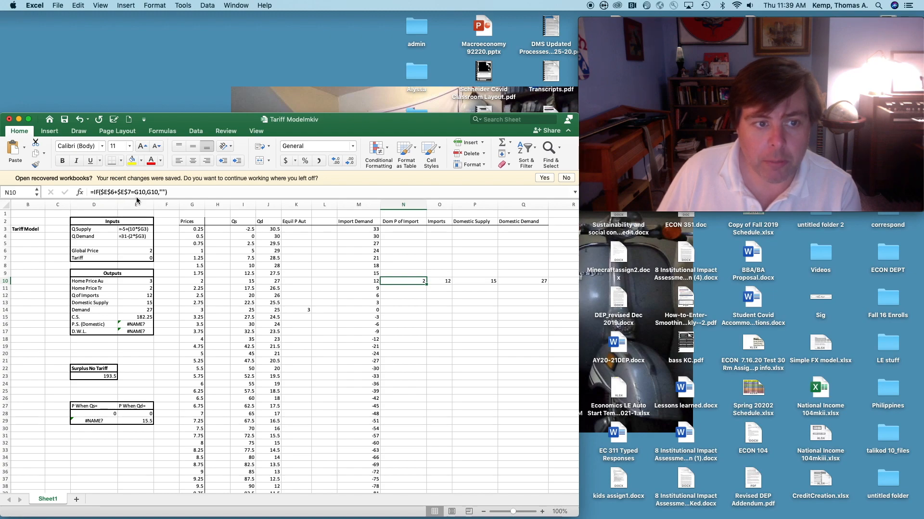
{"action": "mouse_move", "coordinate": [136, 200]}
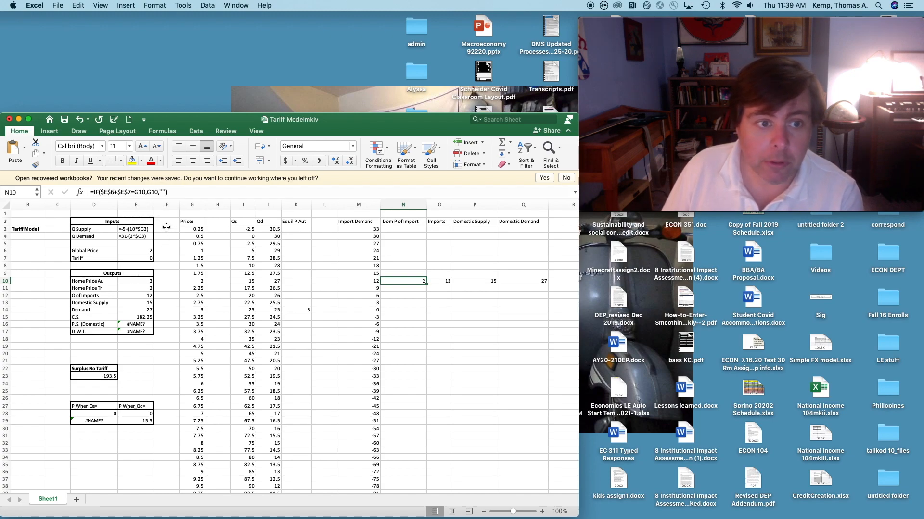
{"action": "mouse_move", "coordinate": [155, 201]}
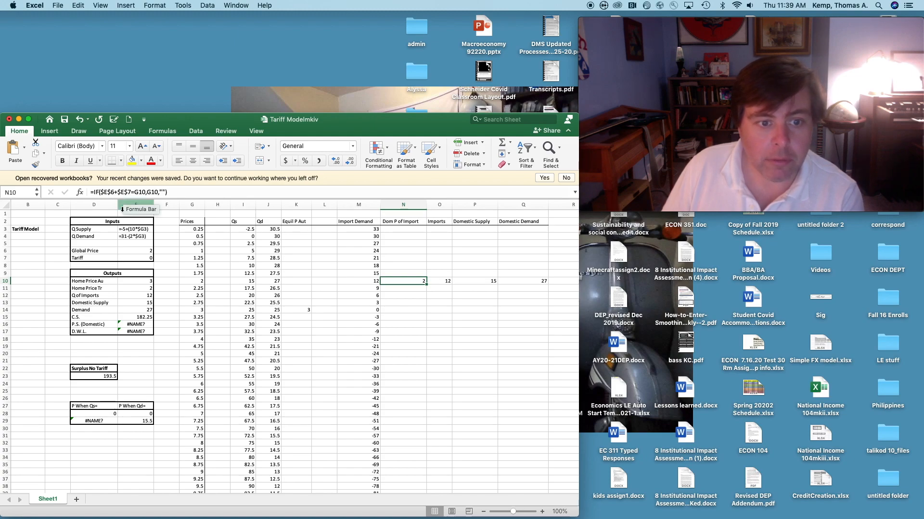
{"action": "mouse_move", "coordinate": [193, 281]}
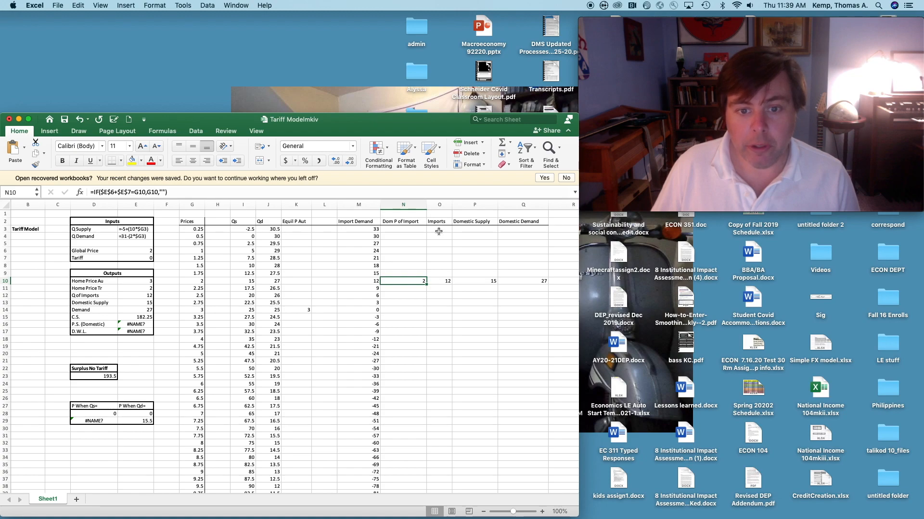
{"action": "left_click", "coordinate": [439, 229]}
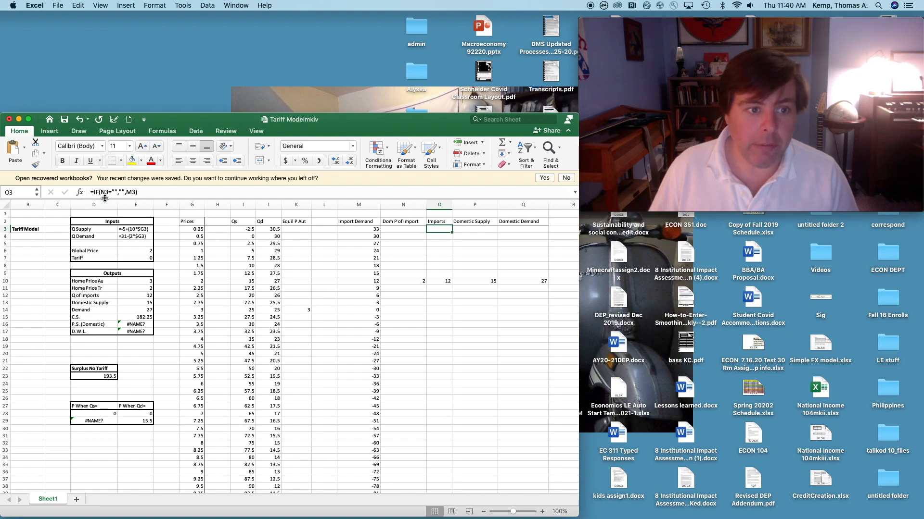
{"action": "mouse_move", "coordinate": [411, 260]}
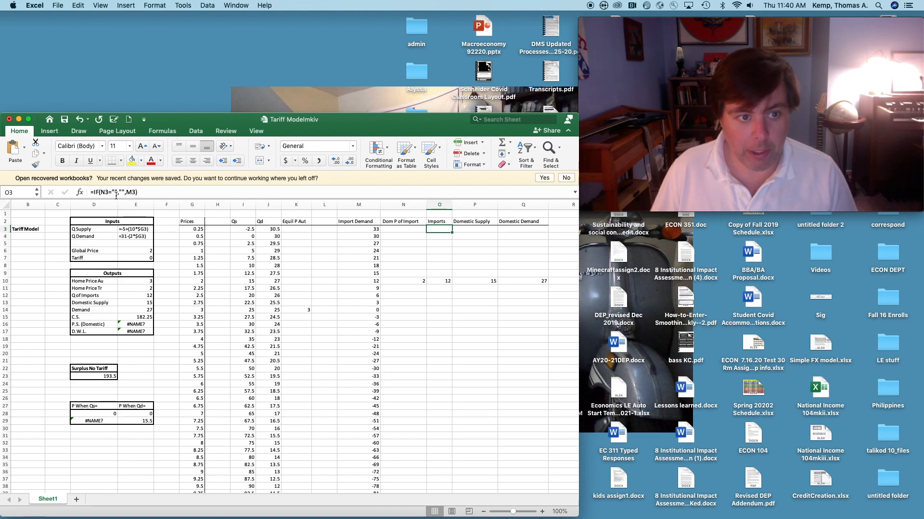
{"action": "mouse_move", "coordinate": [121, 193]}
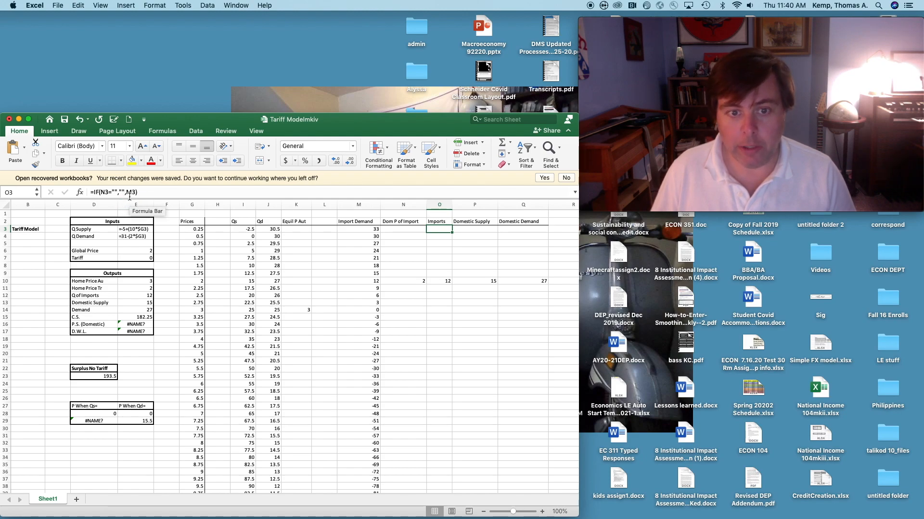
{"action": "left_click", "coordinate": [358, 281]}
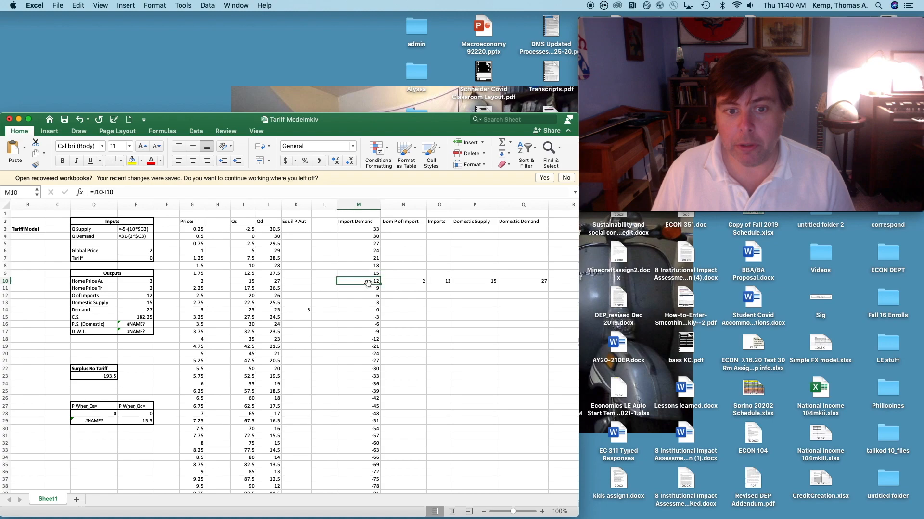
{"action": "left_click", "coordinate": [439, 281]}
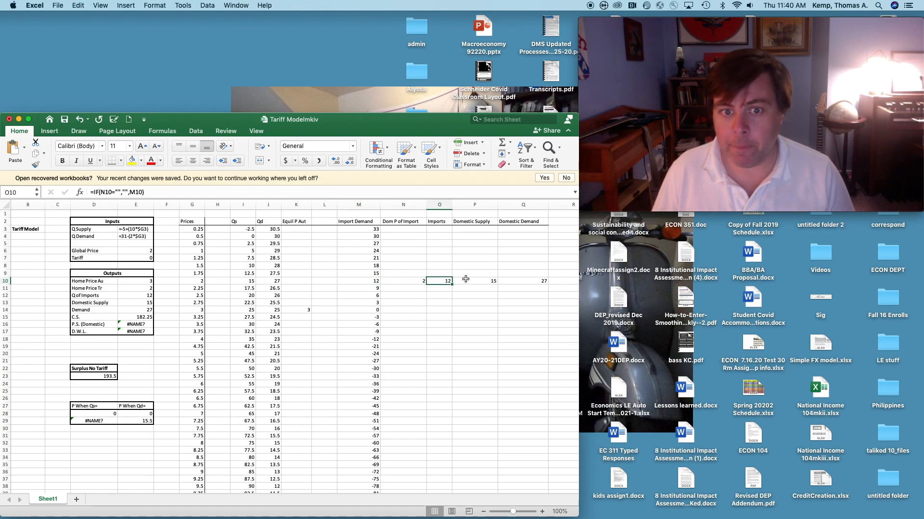
{"action": "left_click", "coordinate": [474, 273]}
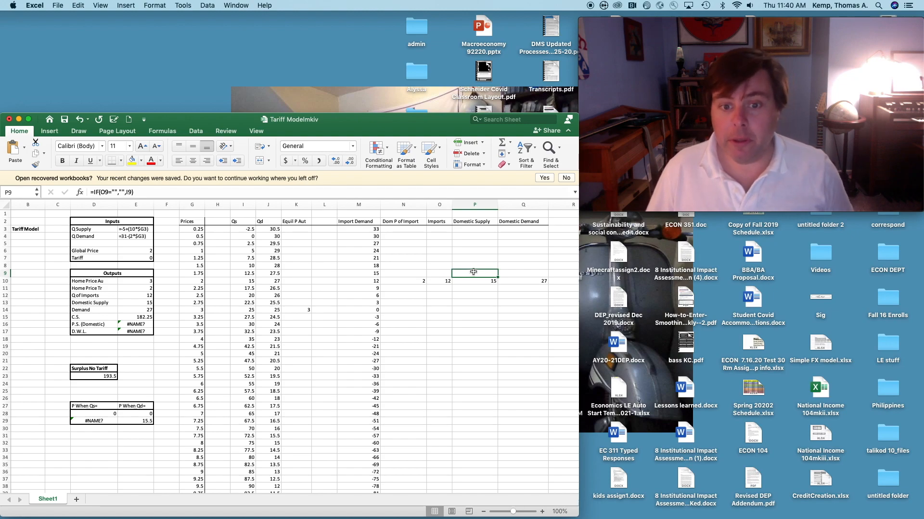
{"action": "left_click", "coordinate": [523, 281]}
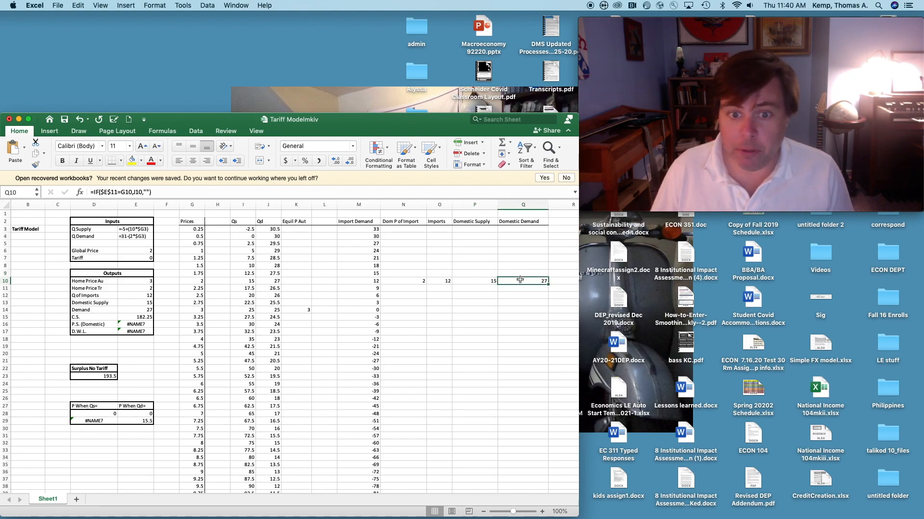
{"action": "left_click", "coordinate": [474, 281]}
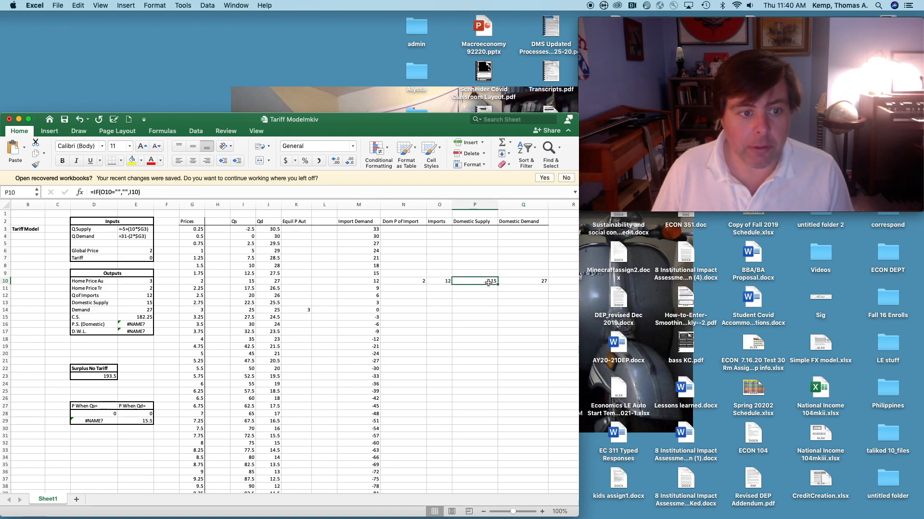
{"action": "left_click", "coordinate": [136, 303]}
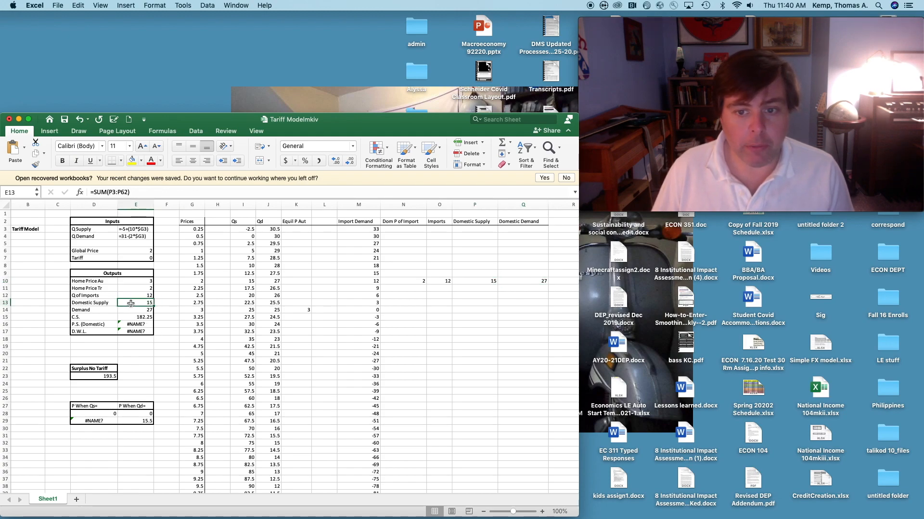
{"action": "left_click", "coordinate": [135, 310]}
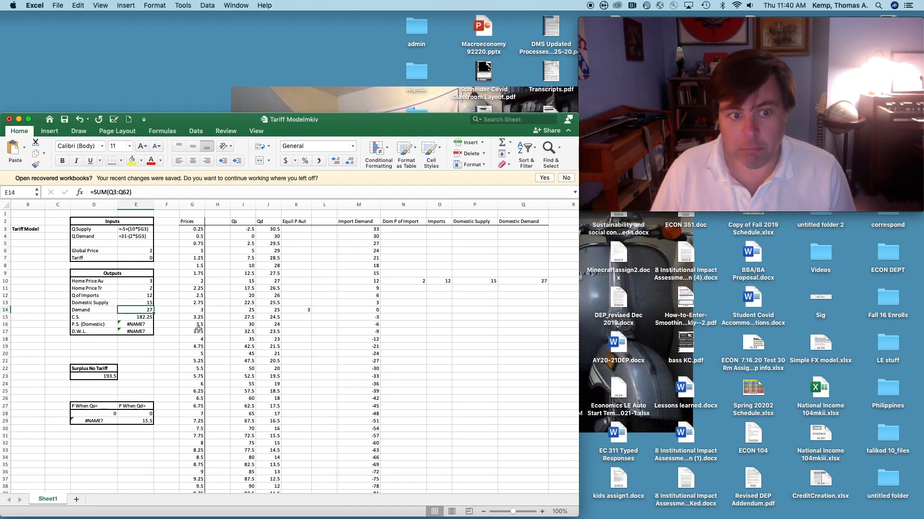
{"action": "mouse_move", "coordinate": [206, 339]}
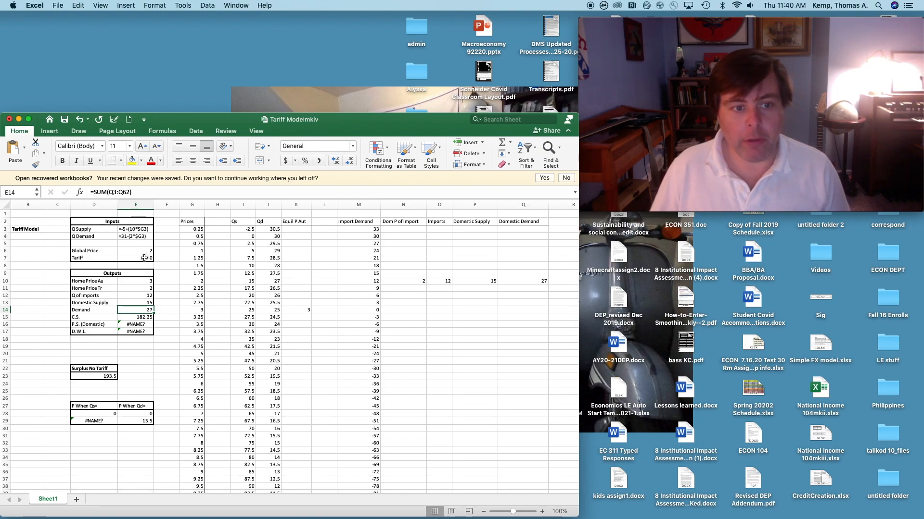
{"action": "left_click", "coordinate": [136, 258]}
{"action": "type", "text": "1"}
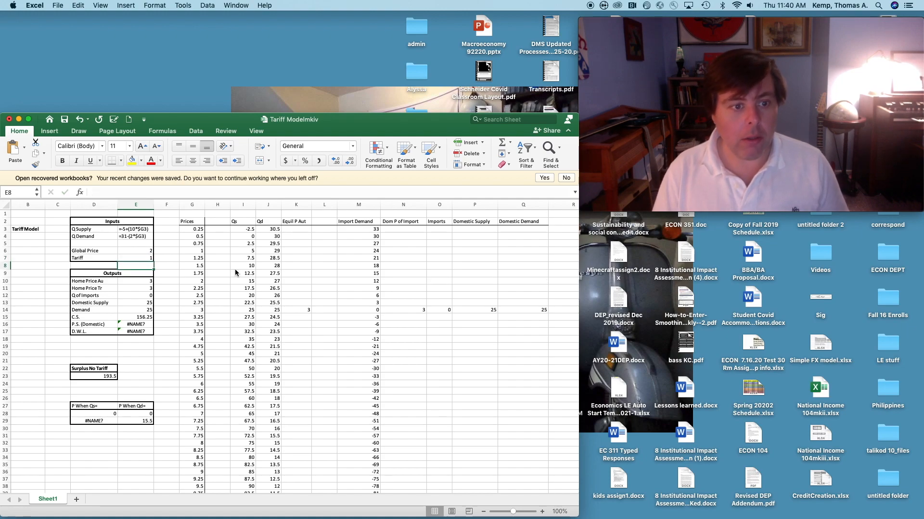
- Check that the Tariff cell E7 now holds 1
{"action": "left_click", "coordinate": [136, 258]}
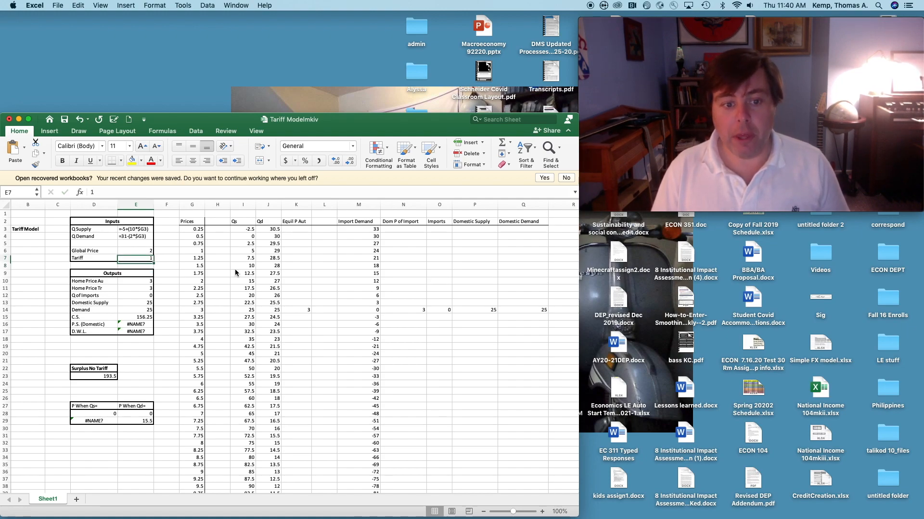
{"action": "mouse_move", "coordinate": [380, 315]}
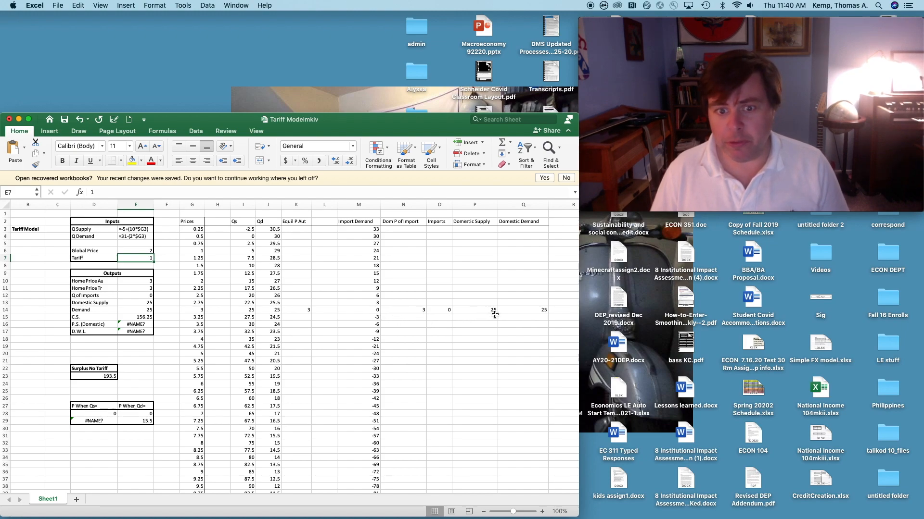
{"action": "mouse_move", "coordinate": [538, 316]}
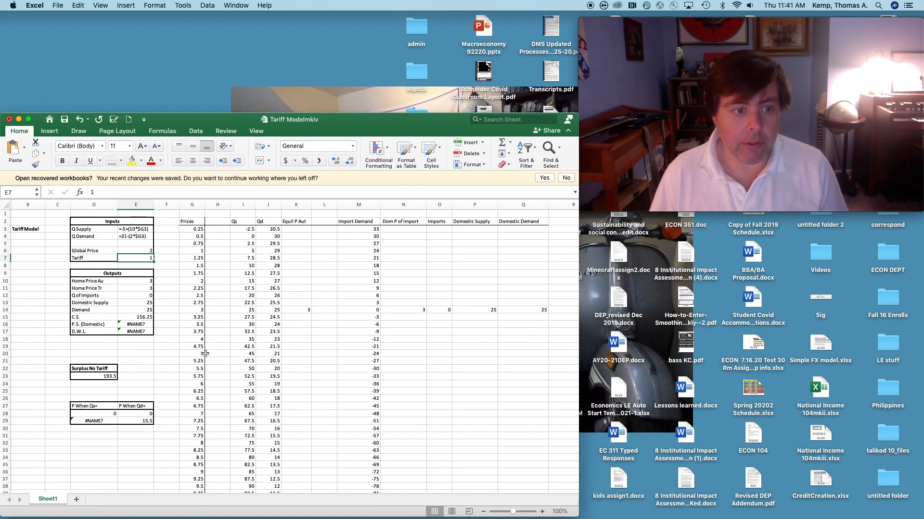
{"action": "mouse_move", "coordinate": [152, 301]}
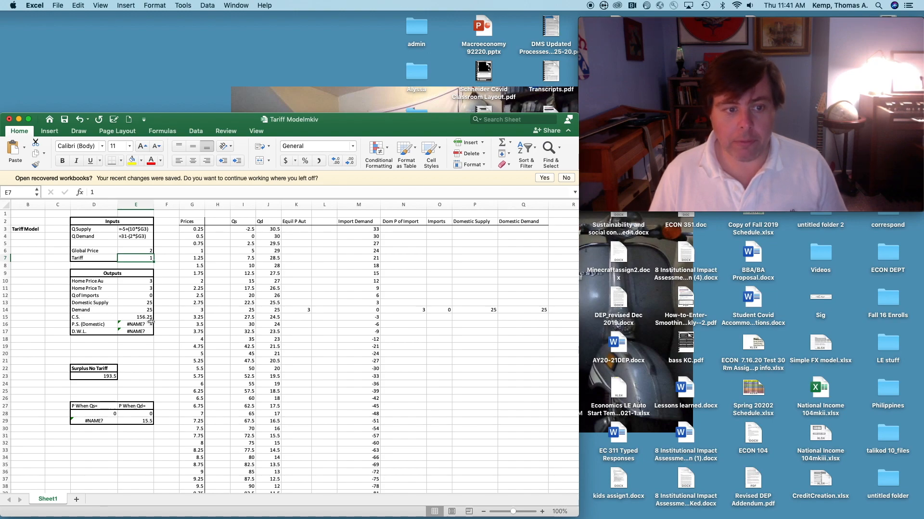
{"action": "left_click", "coordinate": [136, 324]}
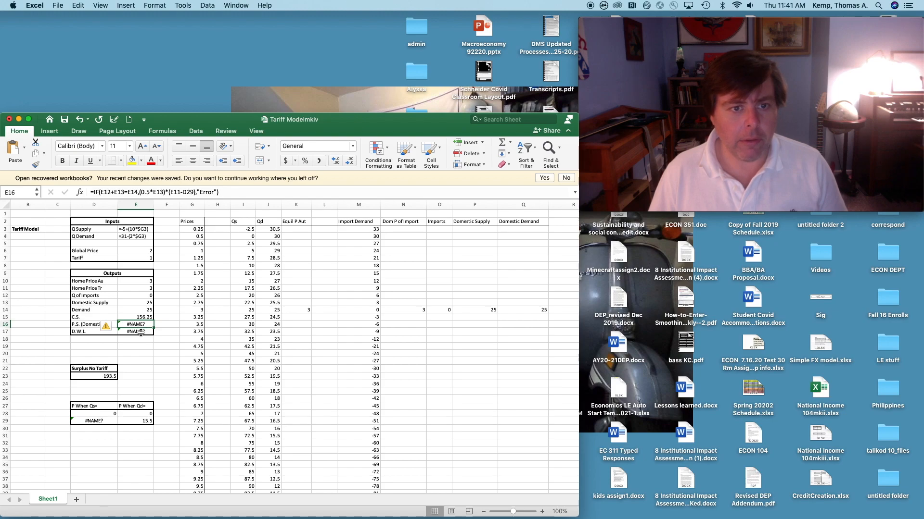
{"action": "left_click", "coordinate": [136, 332]}
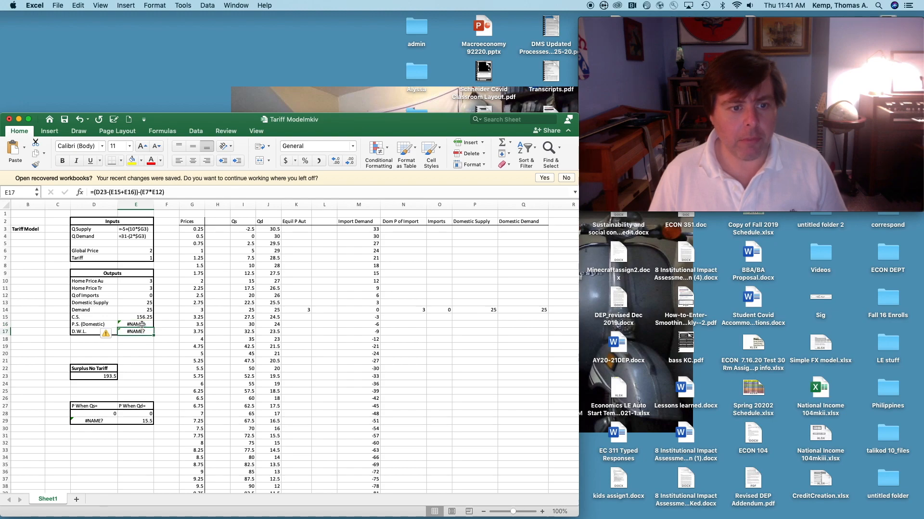
{"action": "left_click", "coordinate": [136, 324]}
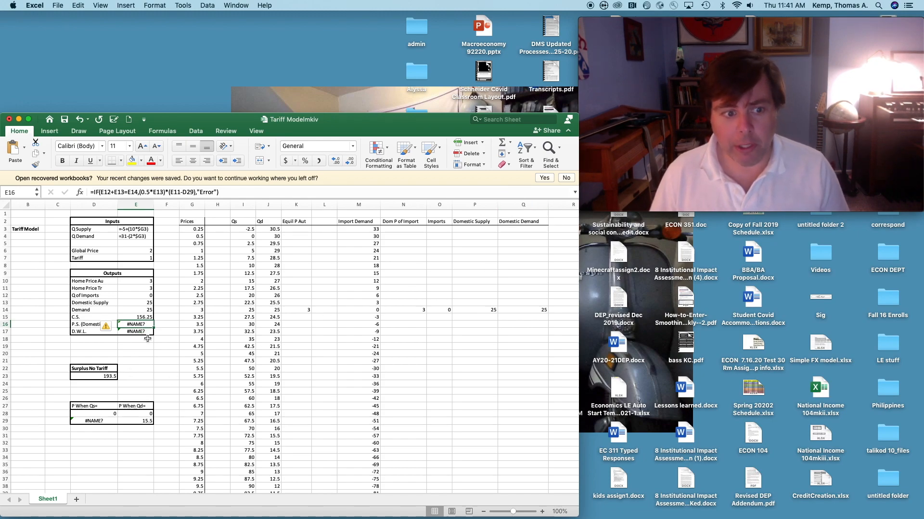
{"action": "mouse_move", "coordinate": [111, 352]}
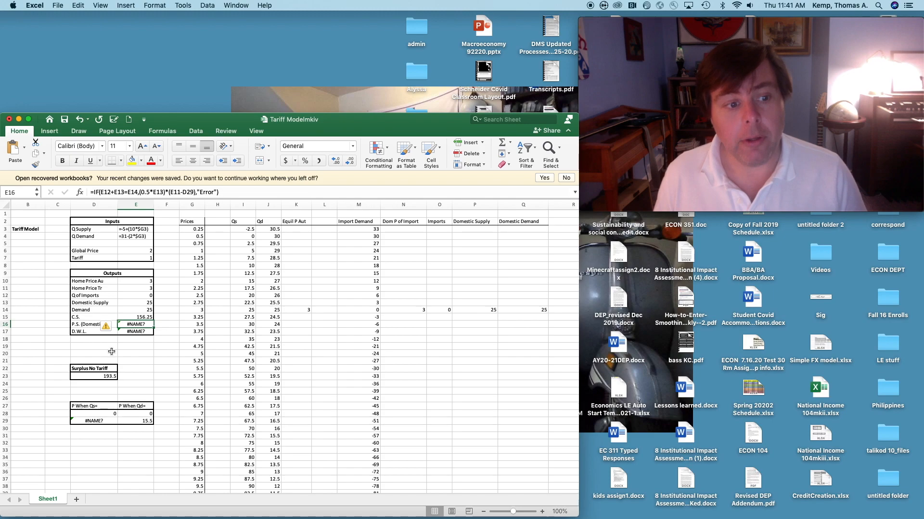
{"action": "mouse_move", "coordinate": [108, 320]}
{"action": "type", "text": "0"}
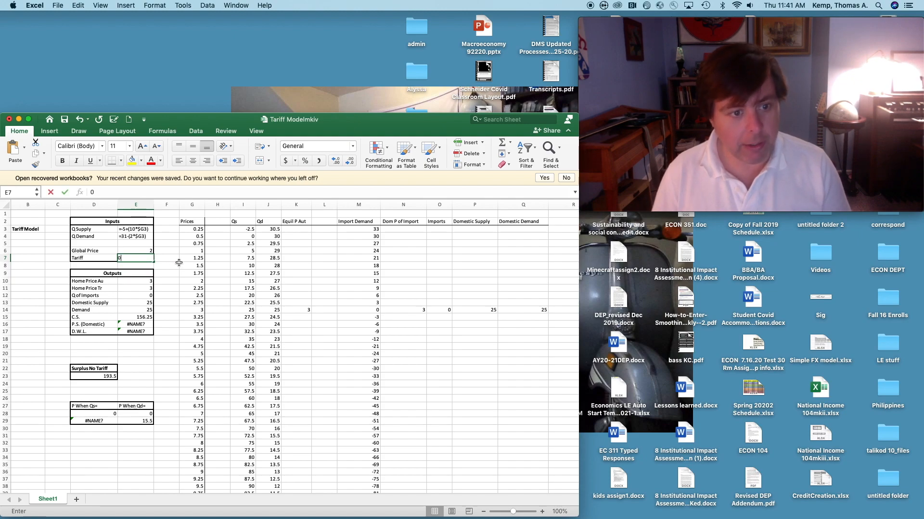
- Confirm the tariff entry of 1 in cell E7
{"action": "type", "text": "1"}
{"action": "key", "text": "Return"}
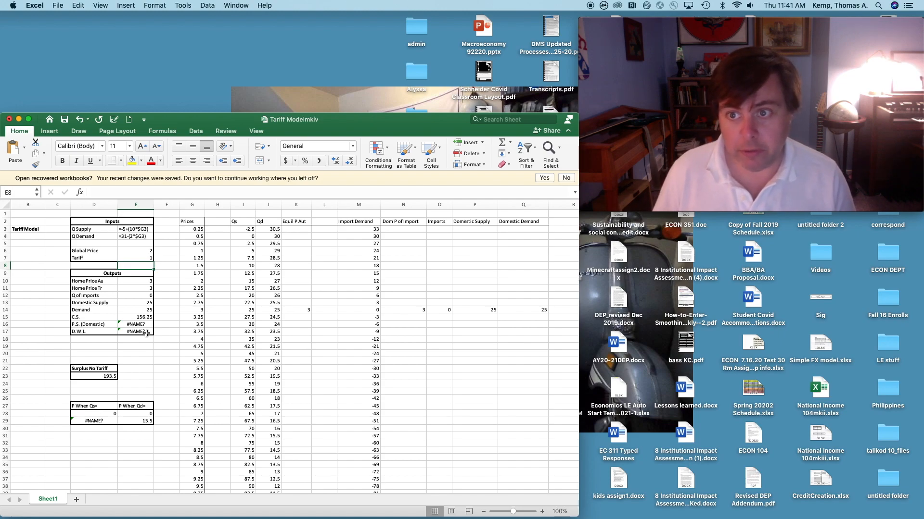
{"action": "mouse_move", "coordinate": [171, 306]}
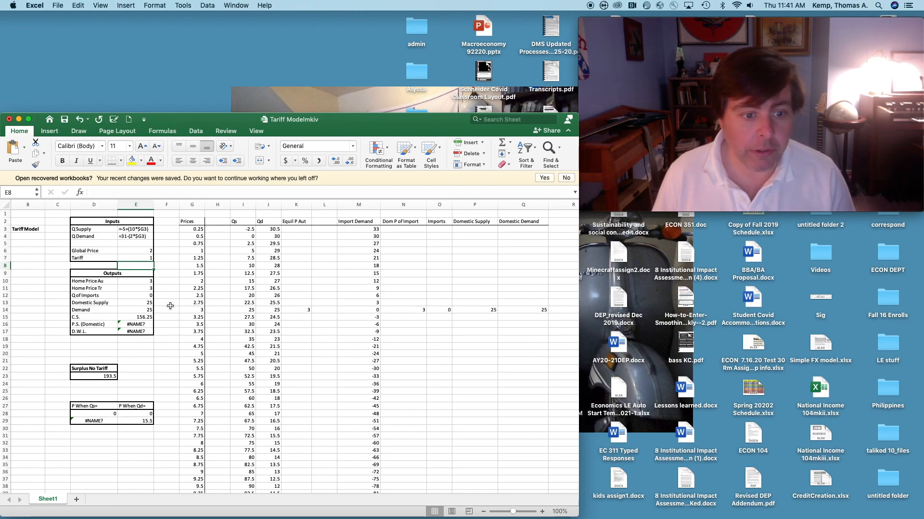
{"action": "mouse_move", "coordinate": [98, 420]}
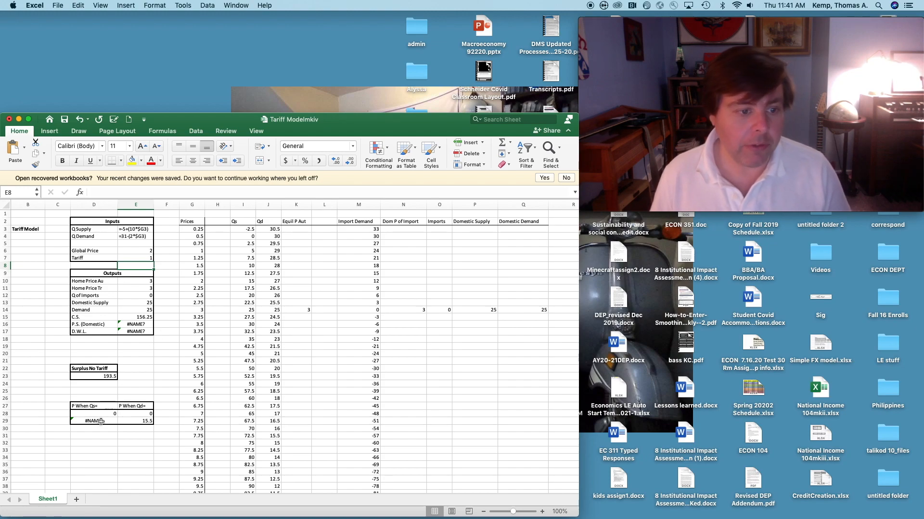